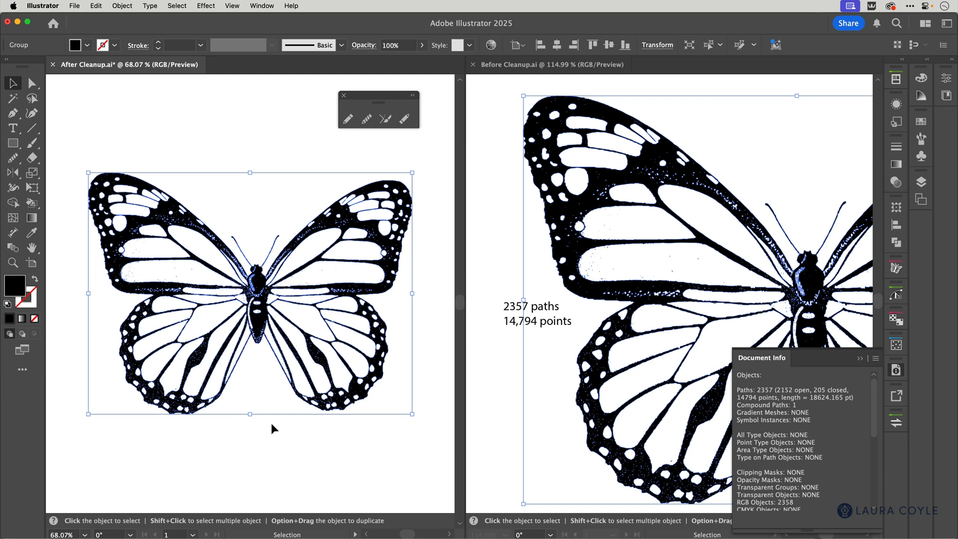
pyautogui.moveTo(293, 426)
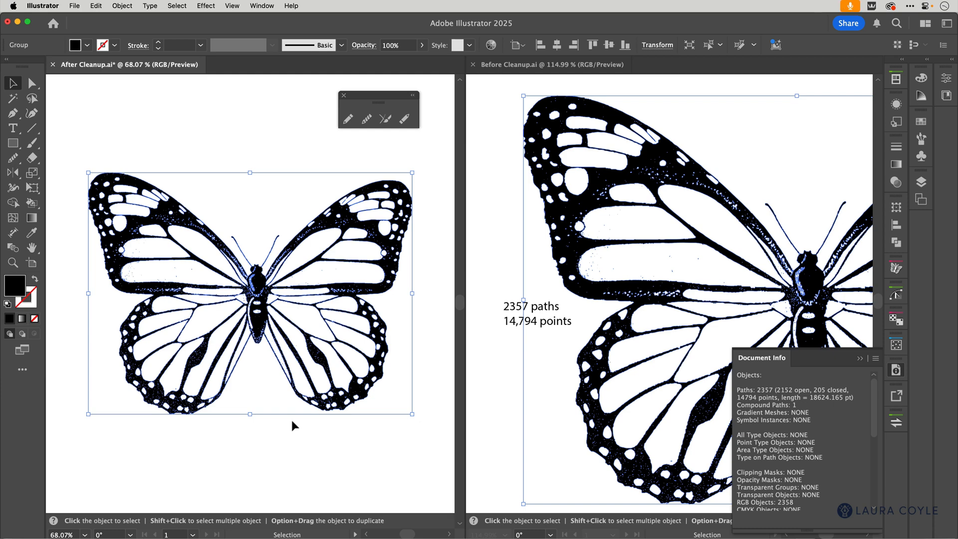
pyautogui.moveTo(328, 238)
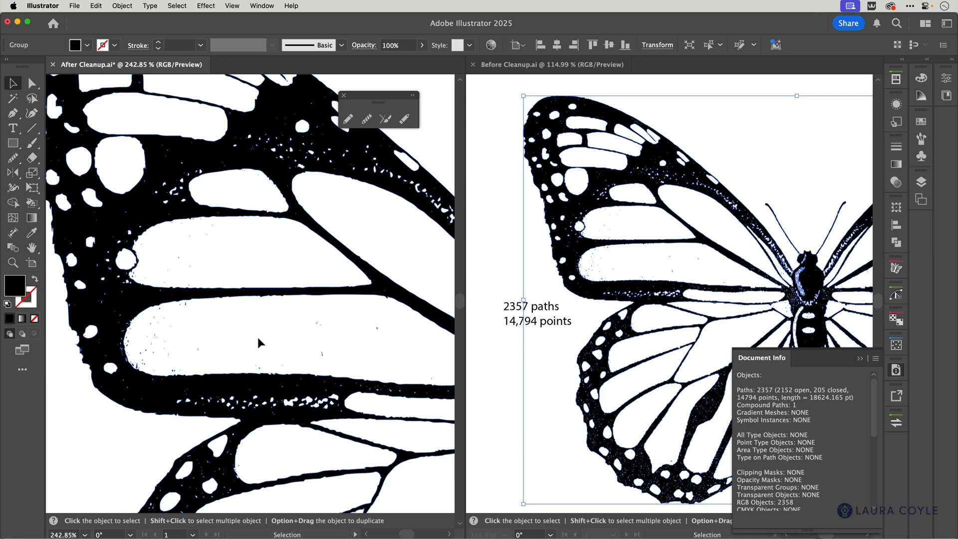
pyautogui.moveTo(229, 340)
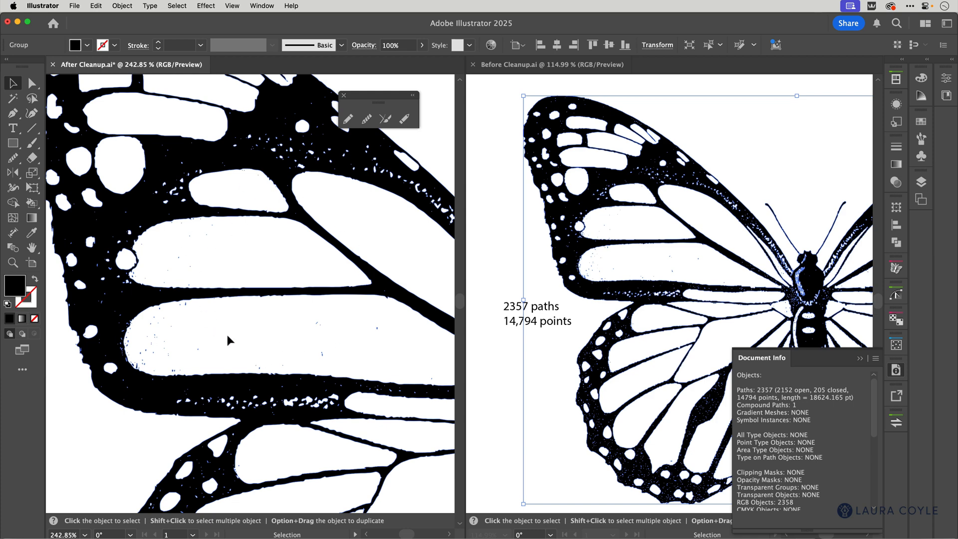
pyautogui.moveTo(265, 350)
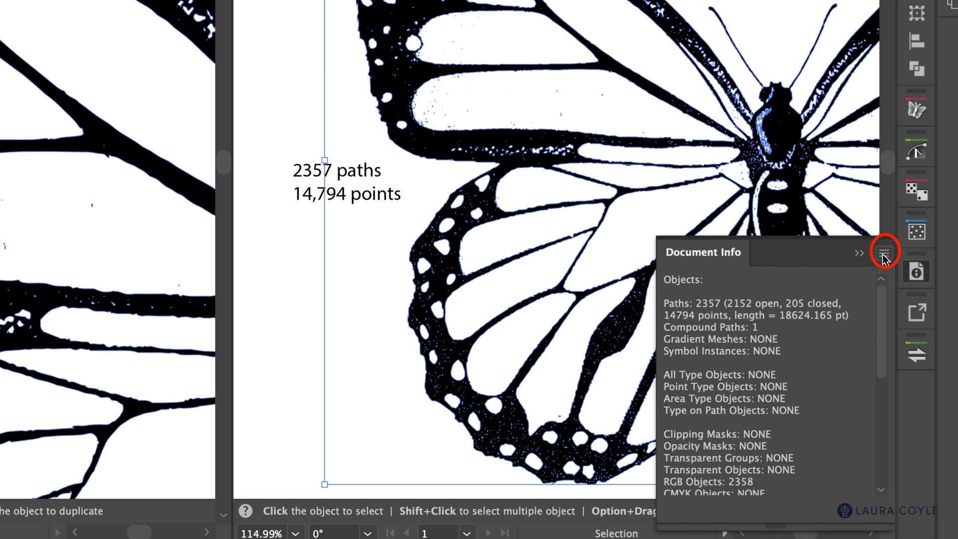
# - Keep document info on object statistics and go to the SelectPathsBySize script
pyautogui.click(881, 252)
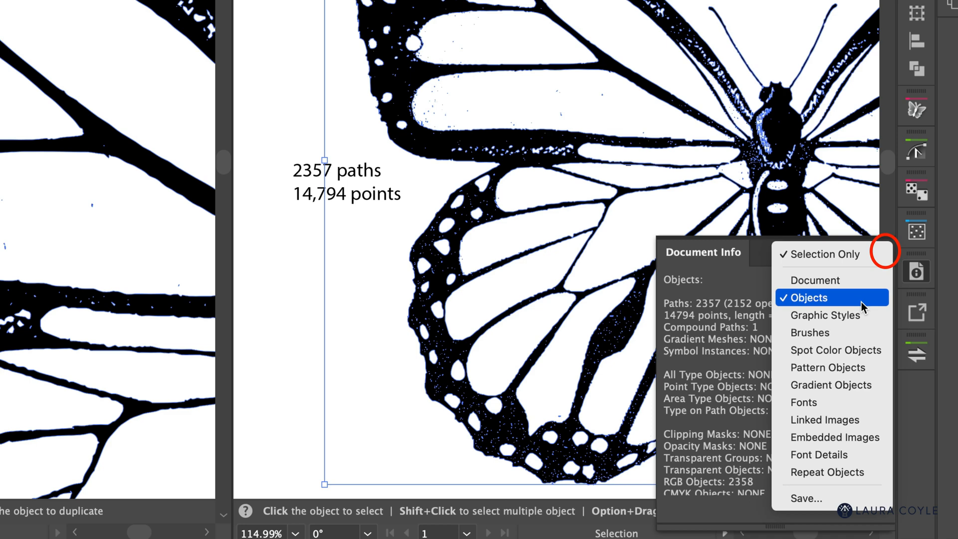
pyautogui.click(808, 298)
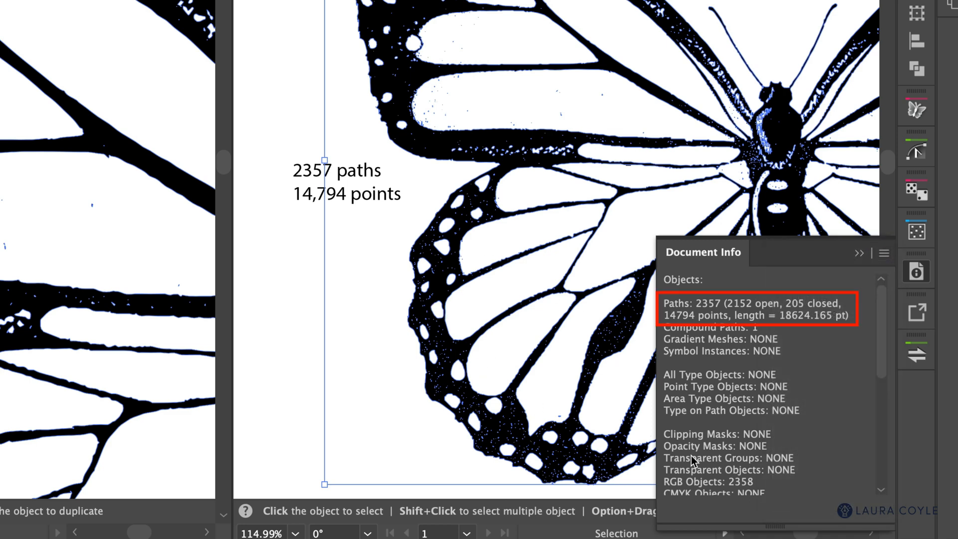
pyautogui.moveTo(699, 314)
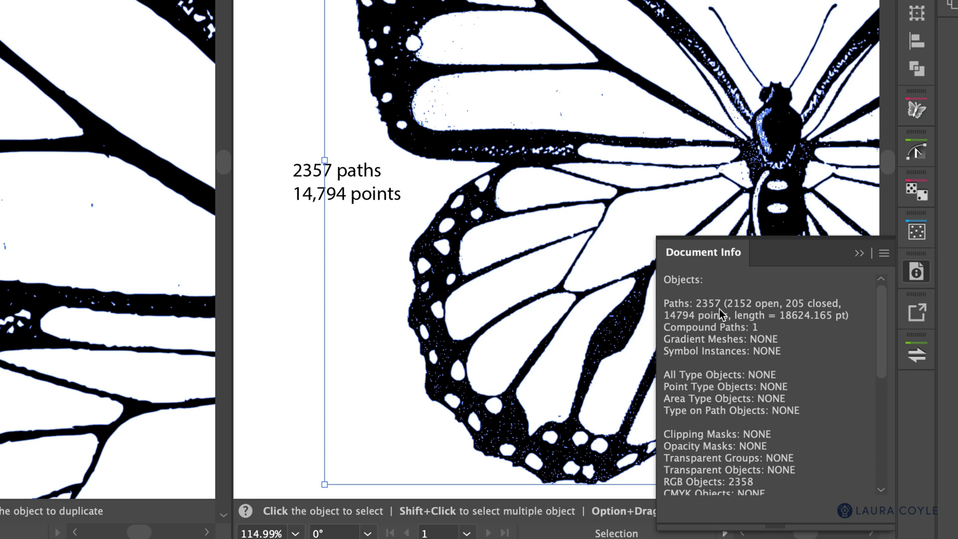
pyautogui.moveTo(689, 328)
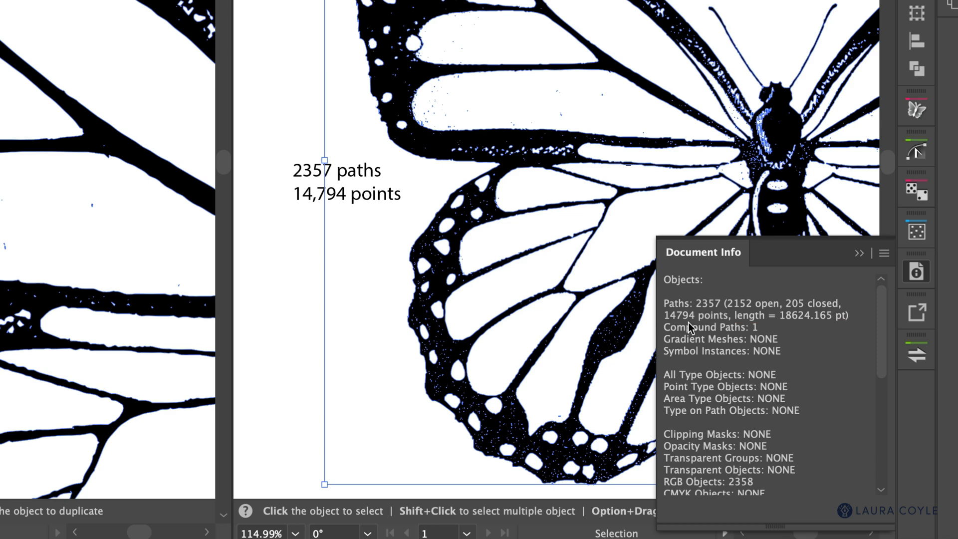
pyautogui.moveTo(689, 328)
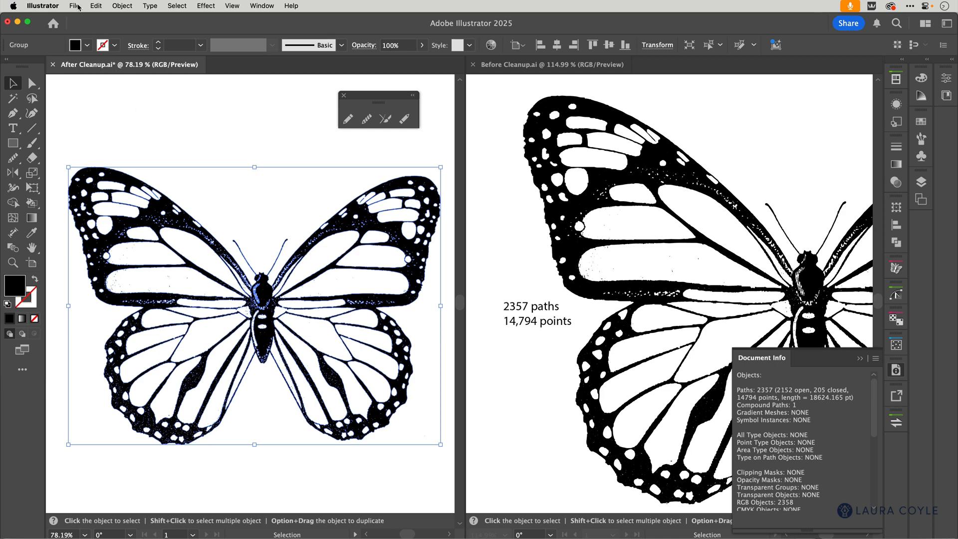
pyautogui.click(74, 6)
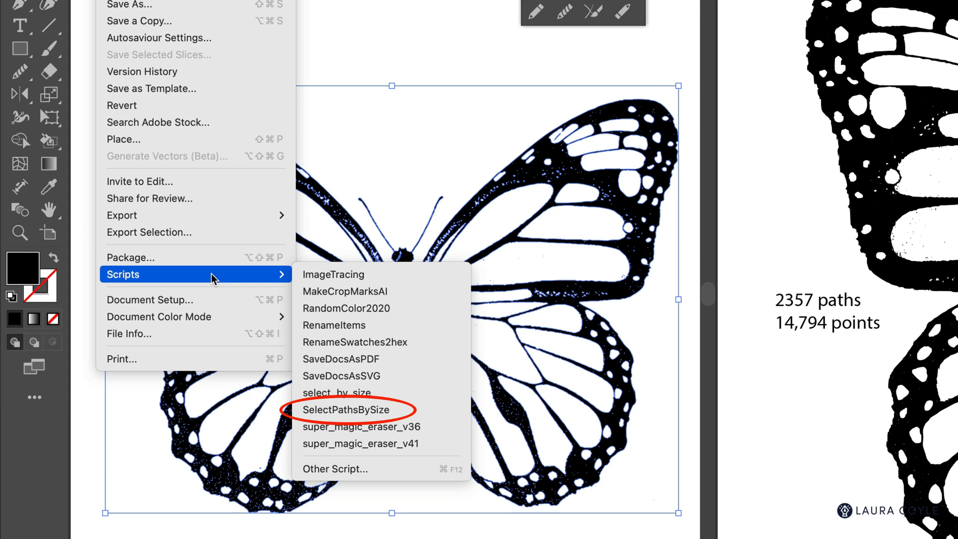
pyautogui.moveTo(374, 295)
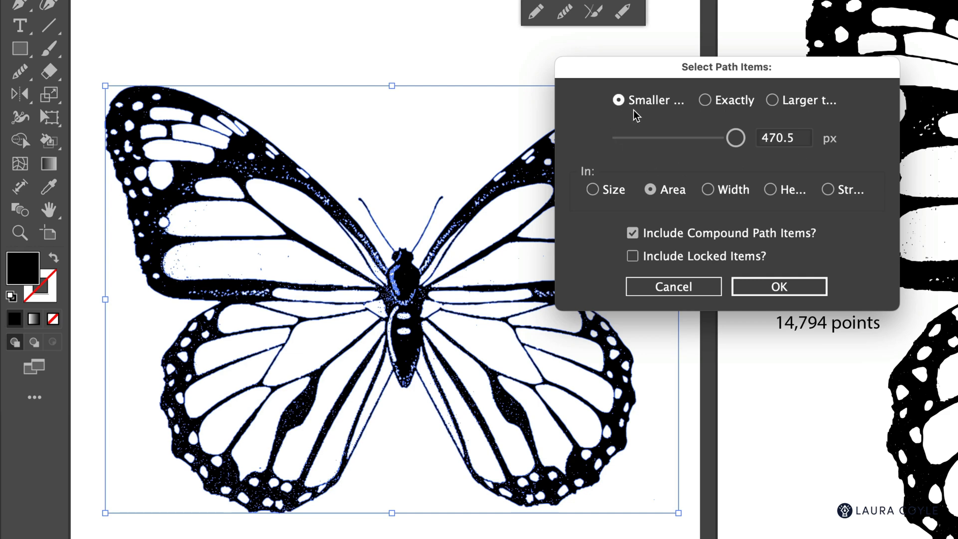
pyautogui.moveTo(681, 166)
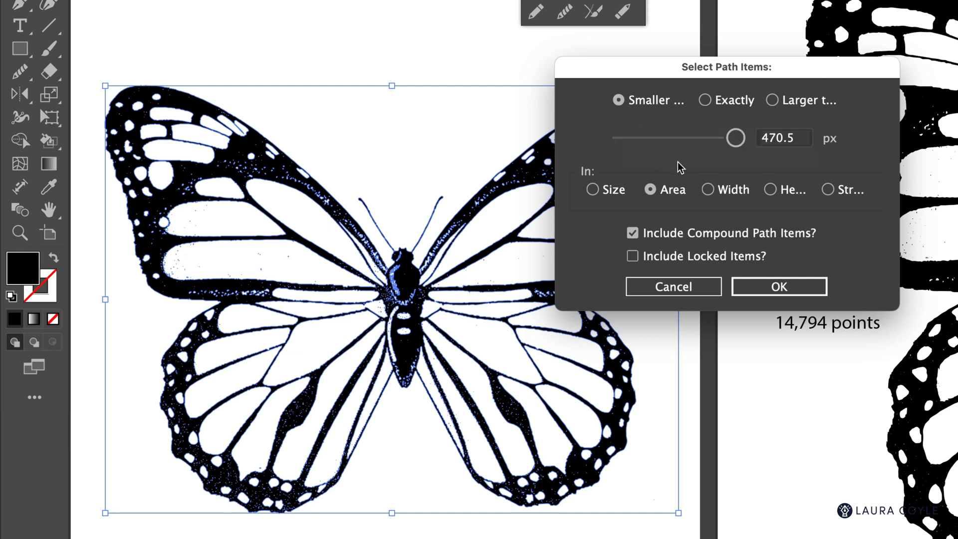
pyautogui.moveTo(592, 204)
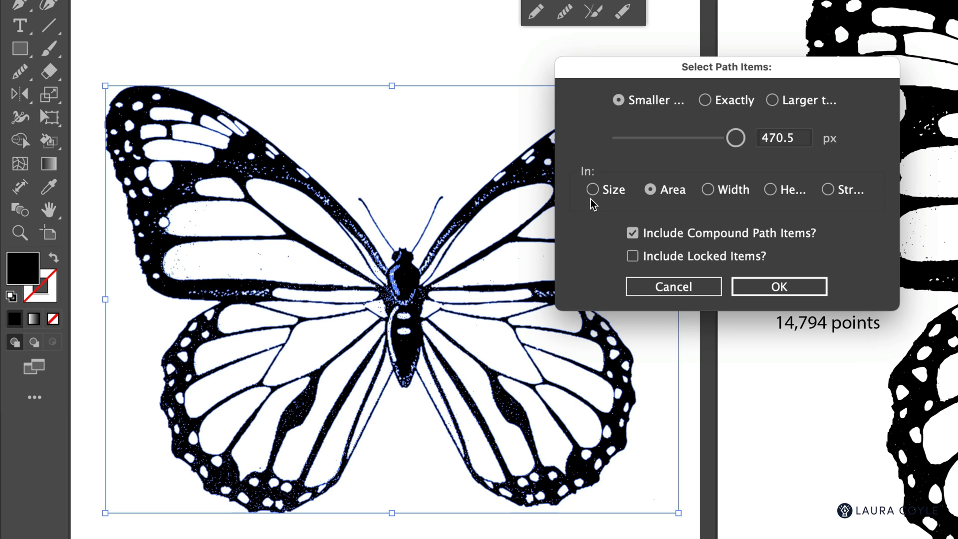
# - Run the script for paths smaller than 4 px by size, compound paths included
pyautogui.click(592, 189)
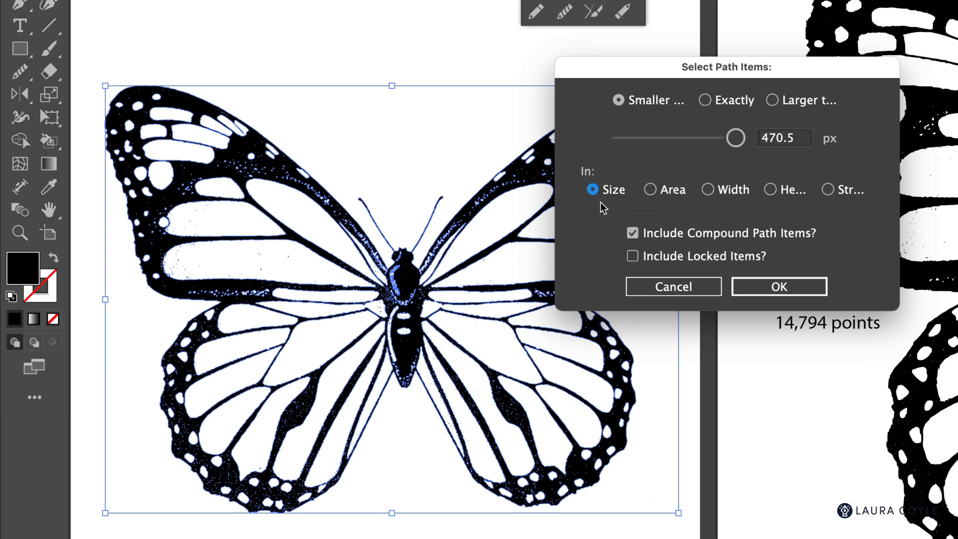
pyautogui.moveTo(785, 168)
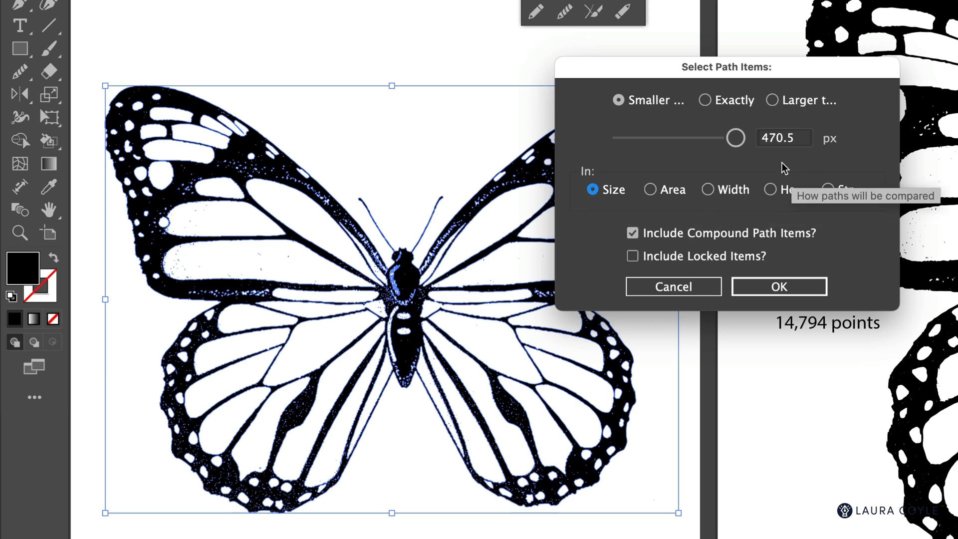
pyautogui.click(784, 138)
pyautogui.write('4')
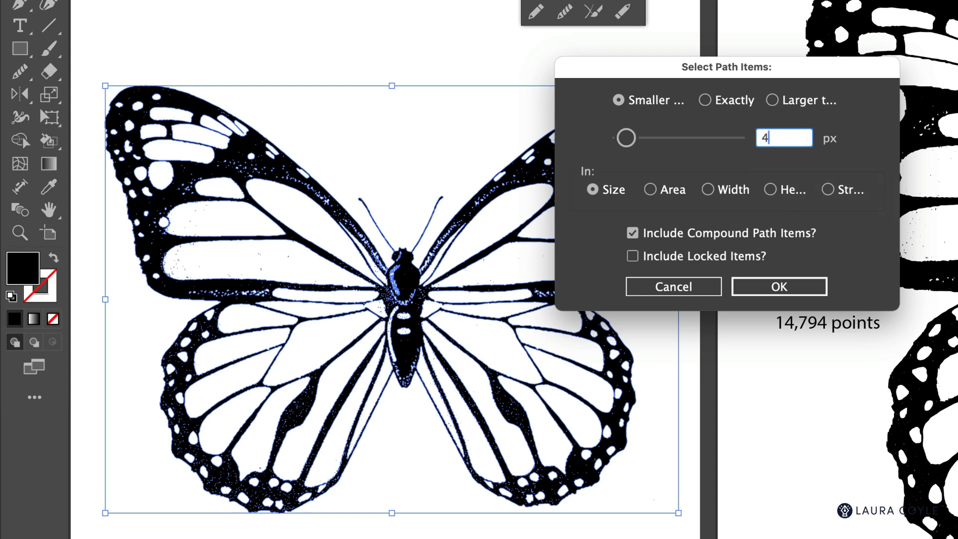
pyautogui.moveTo(788, 171)
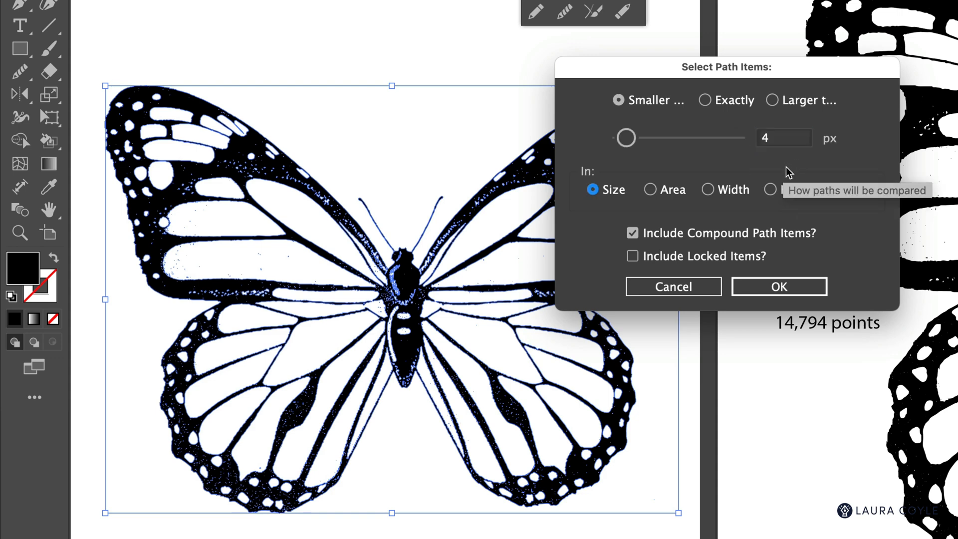
pyautogui.moveTo(768, 164)
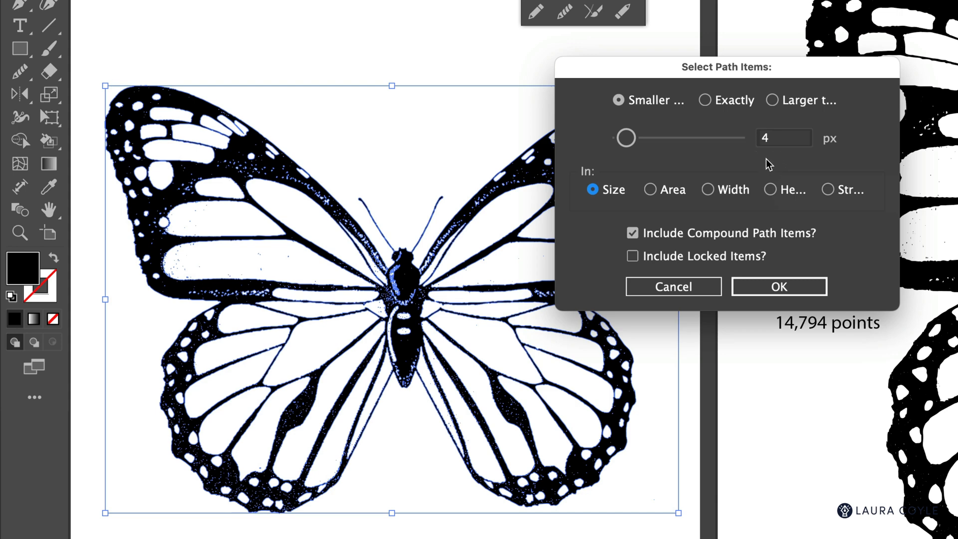
pyautogui.moveTo(273, 178)
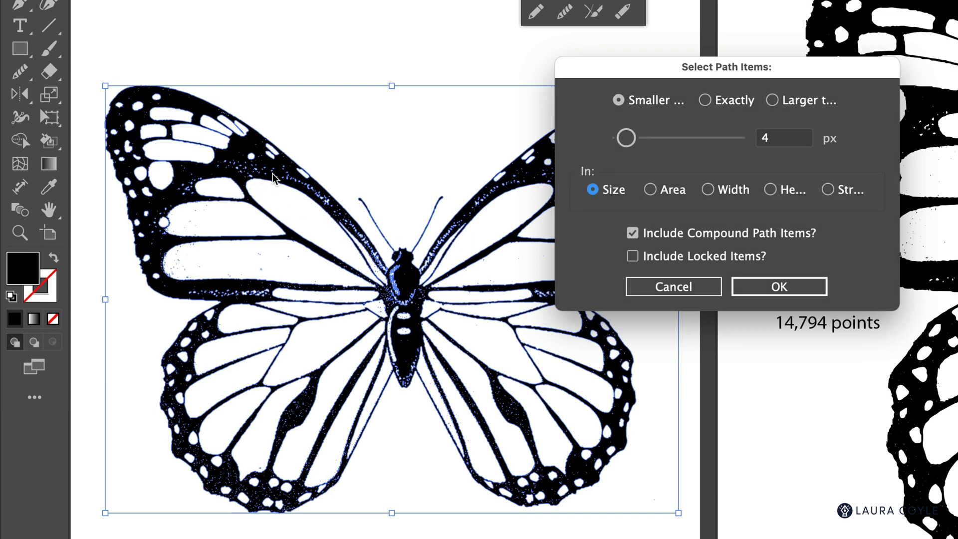
pyautogui.moveTo(292, 202)
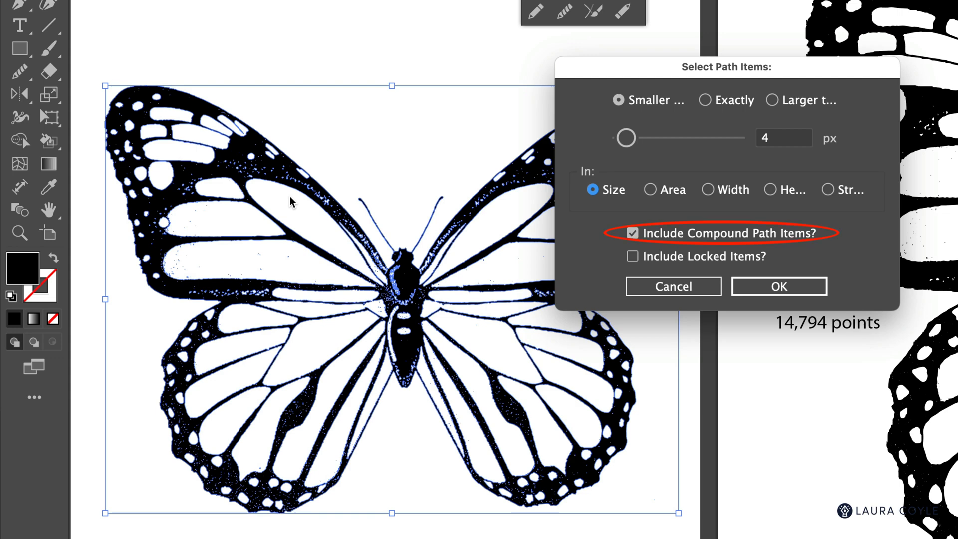
pyautogui.moveTo(628, 248)
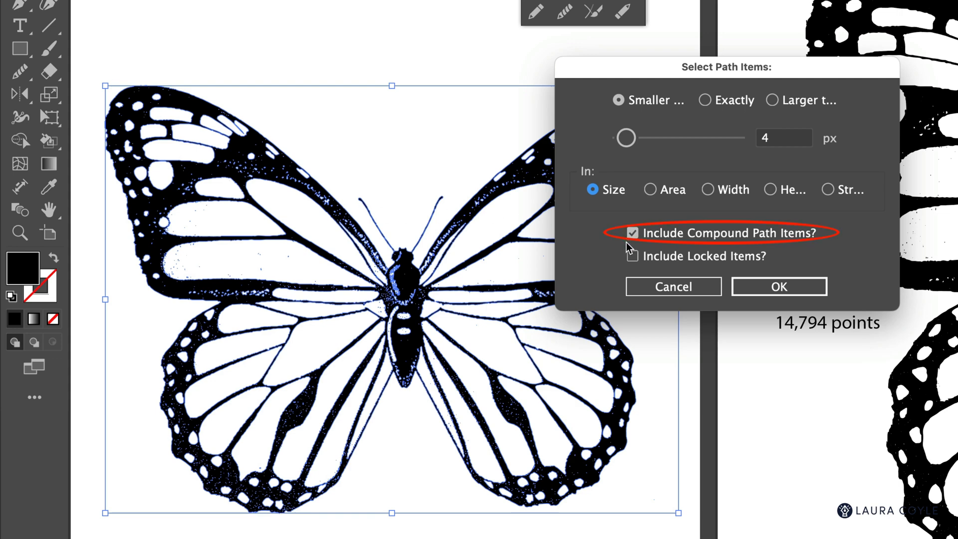
pyautogui.moveTo(725, 251)
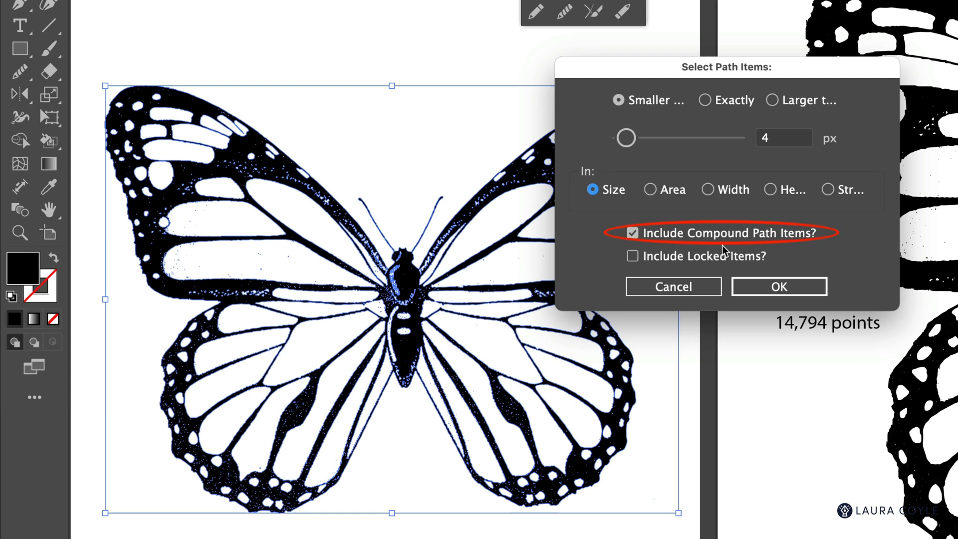
pyautogui.moveTo(348, 390)
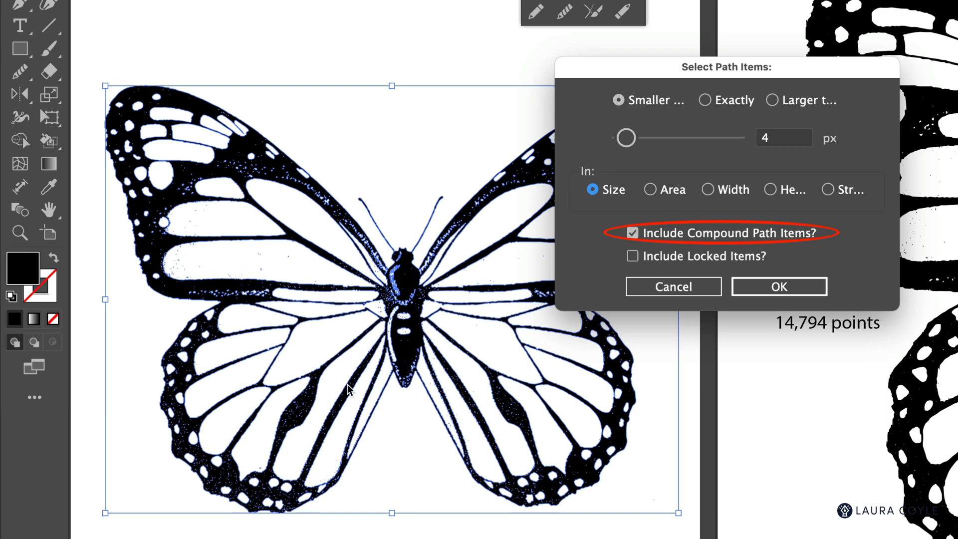
pyautogui.moveTo(213, 218)
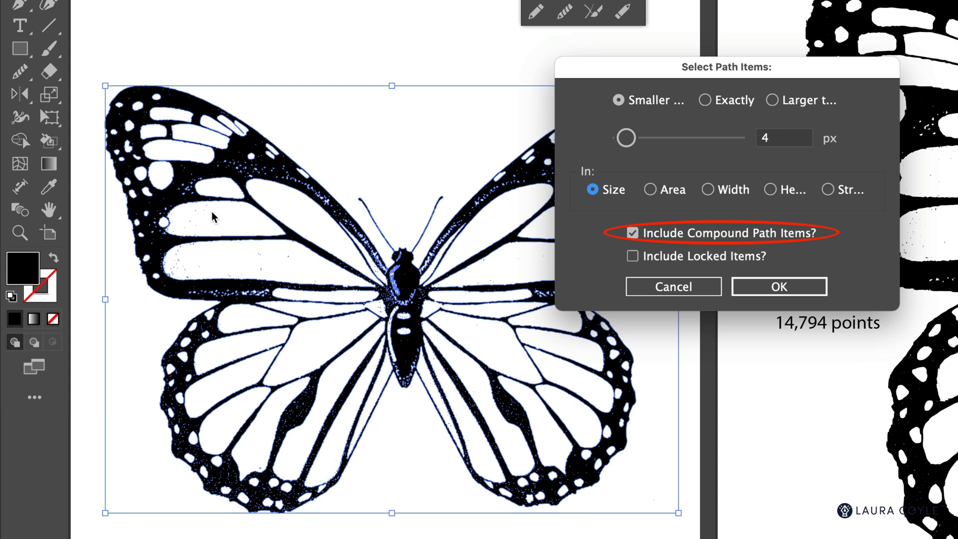
pyautogui.moveTo(223, 177)
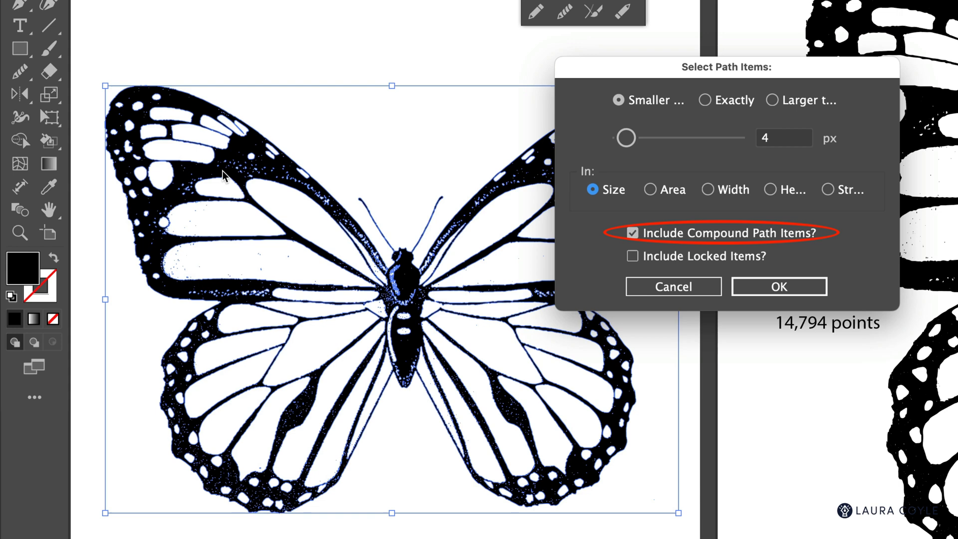
pyautogui.moveTo(341, 217)
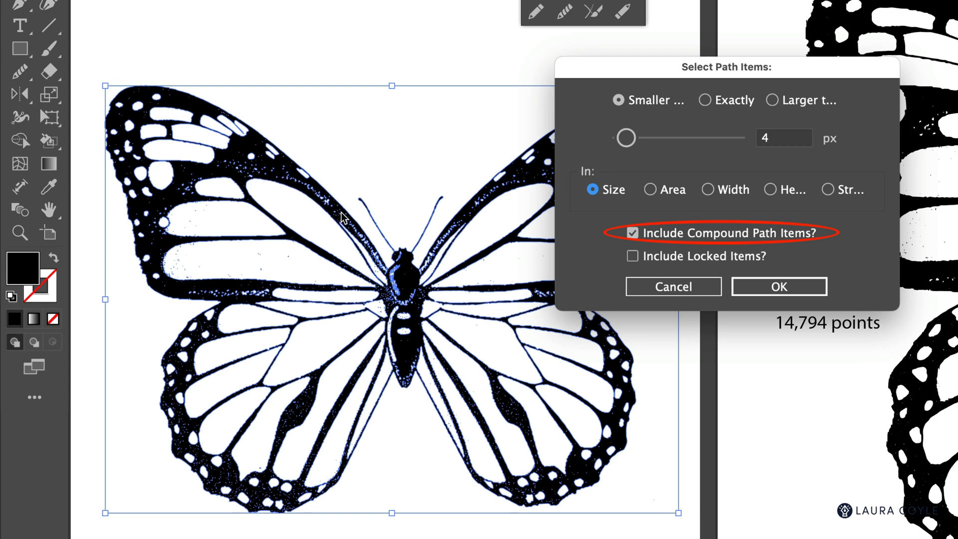
pyautogui.moveTo(779, 287)
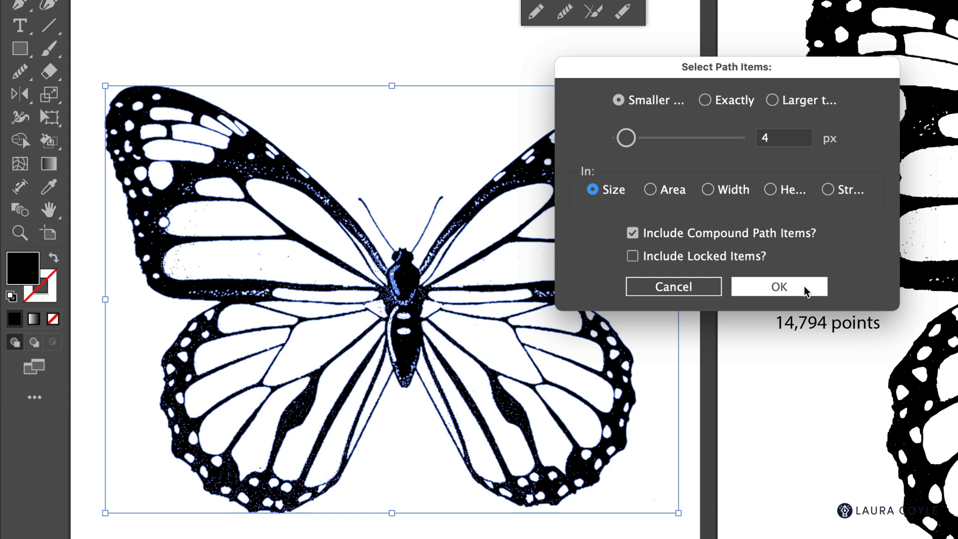
pyautogui.click(779, 286)
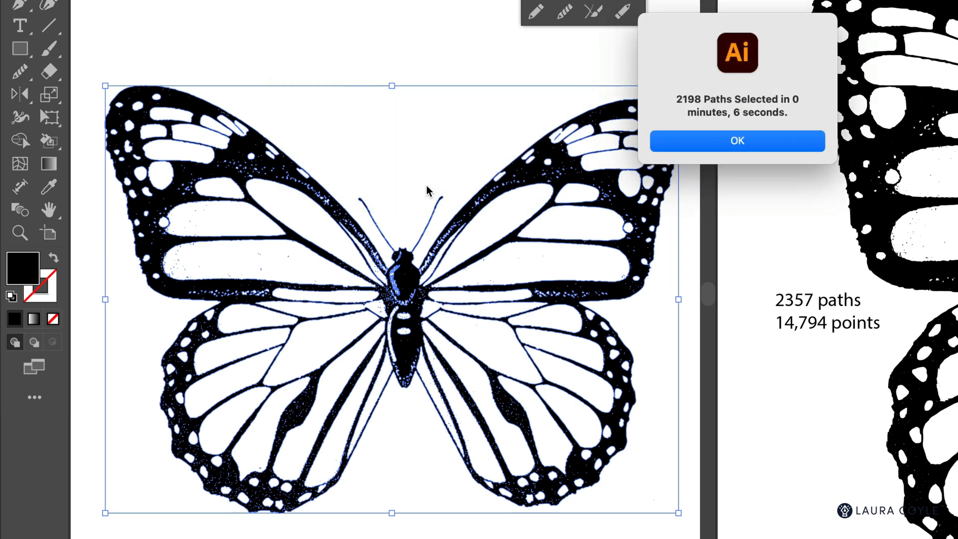
pyautogui.moveTo(717, 120)
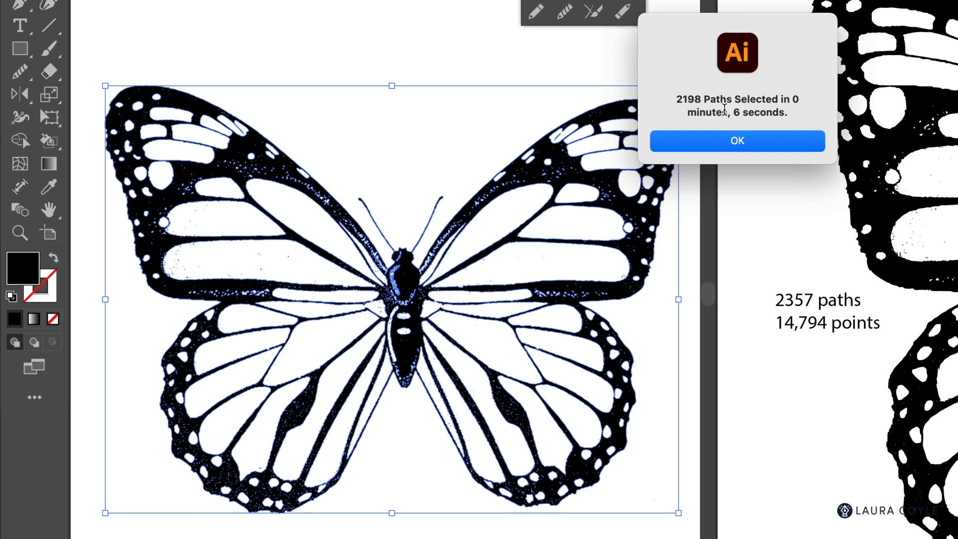
pyautogui.moveTo(784, 128)
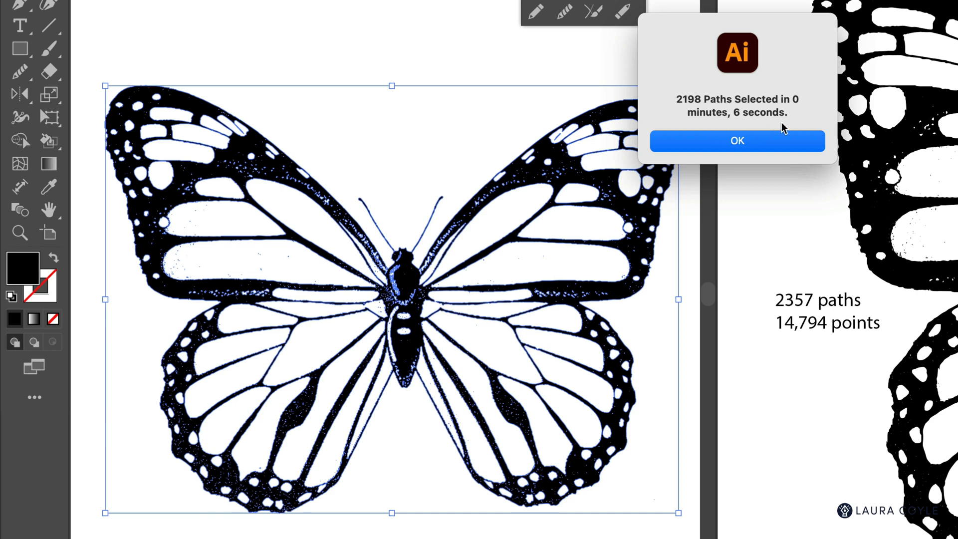
pyautogui.moveTo(736, 141)
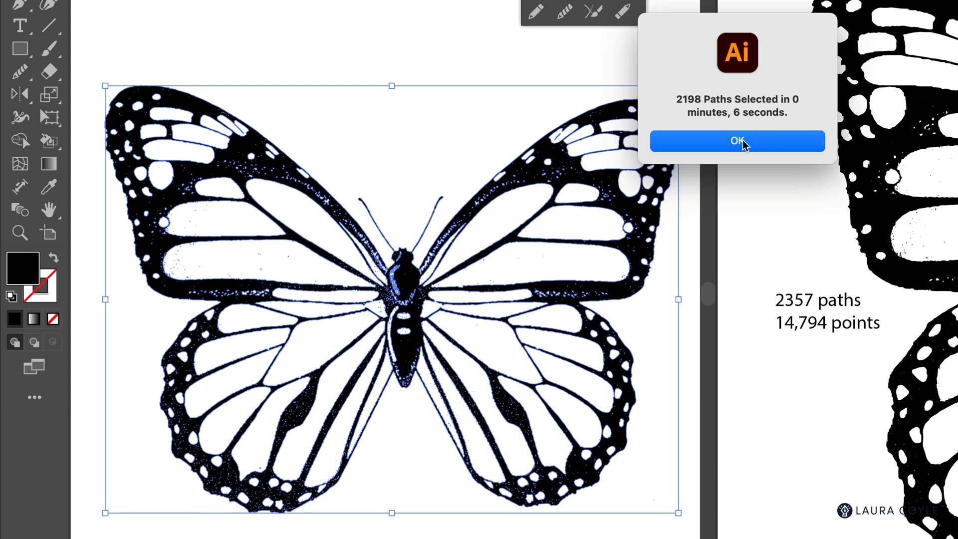
pyautogui.moveTo(727, 147)
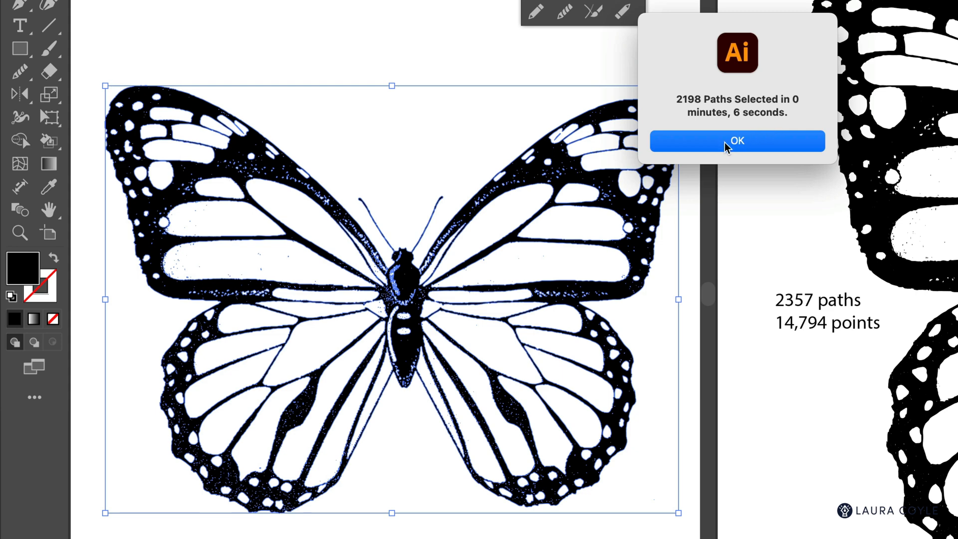
# - Dismiss the 2198-paths-selected notice so the specks can be deleted
pyautogui.click(737, 141)
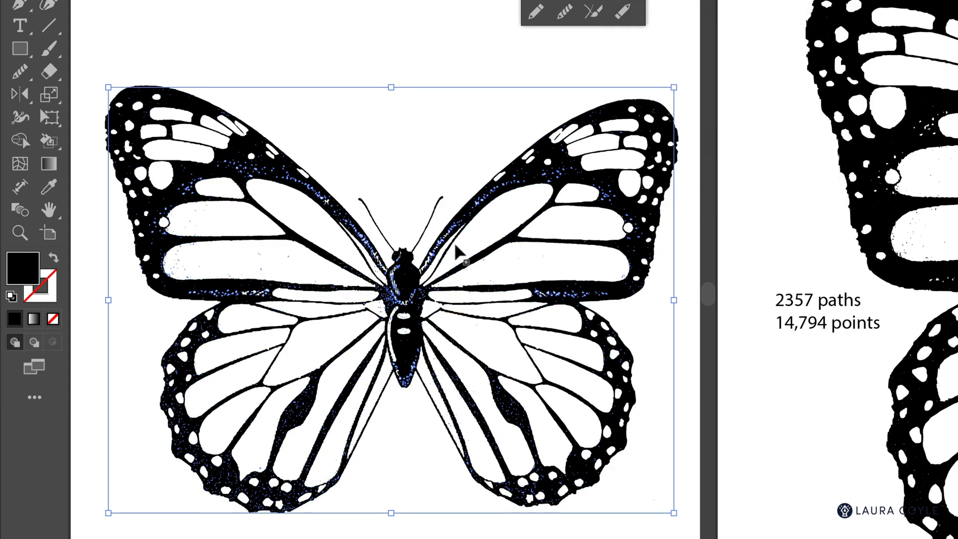
pyautogui.moveTo(340, 142)
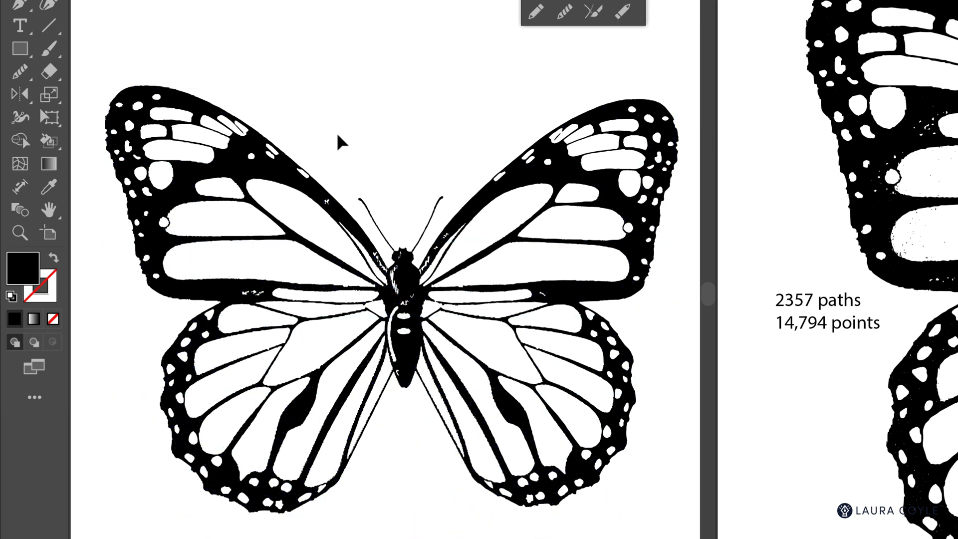
pyautogui.moveTo(376, 360)
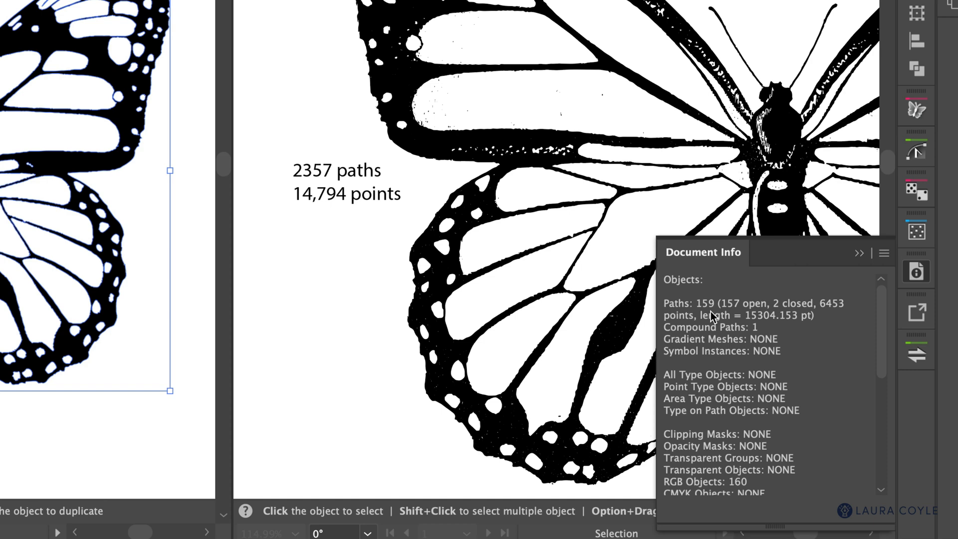
pyautogui.moveTo(845, 316)
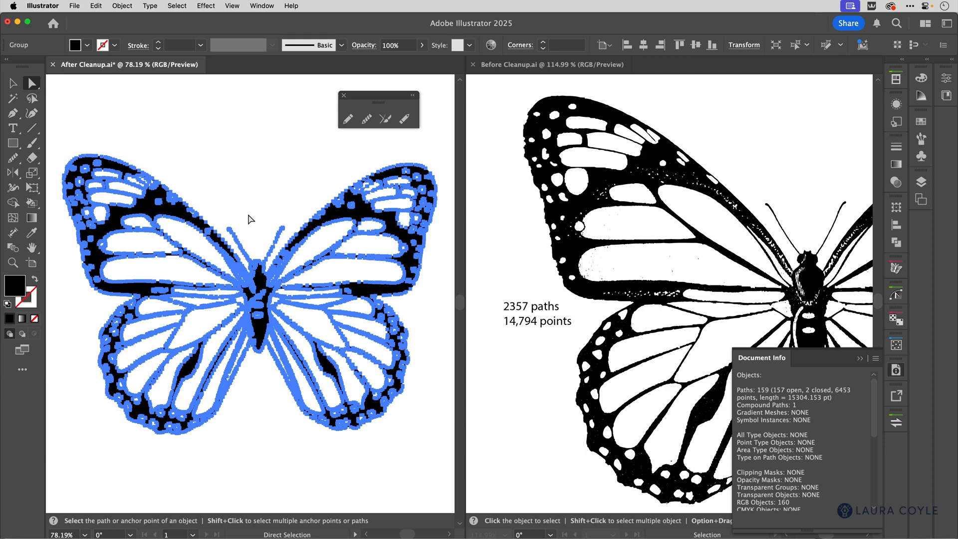
pyautogui.moveTo(198, 231)
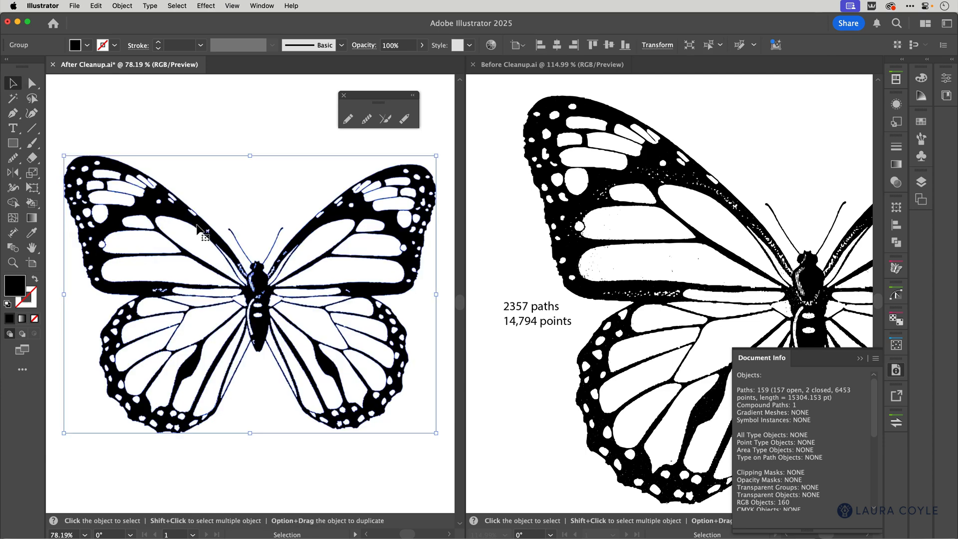
pyautogui.moveTo(178, 189)
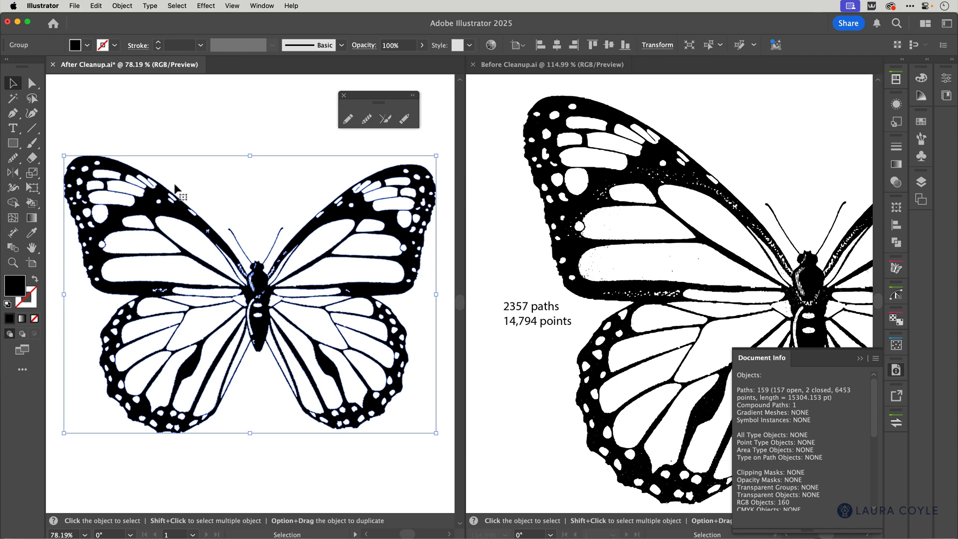
# - Bring up the Object menu's path commands for the selected butterfly group
pyautogui.click(121, 6)
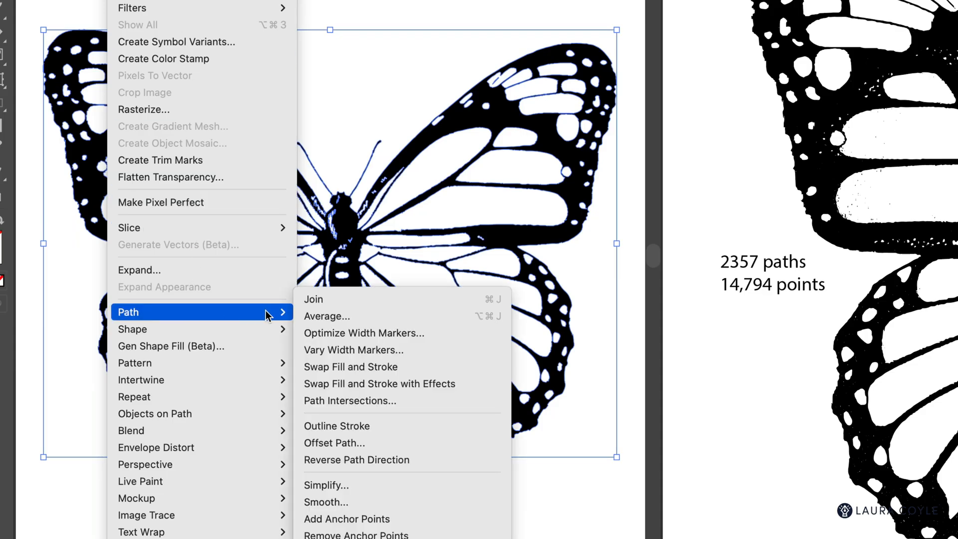
pyautogui.moveTo(425, 485)
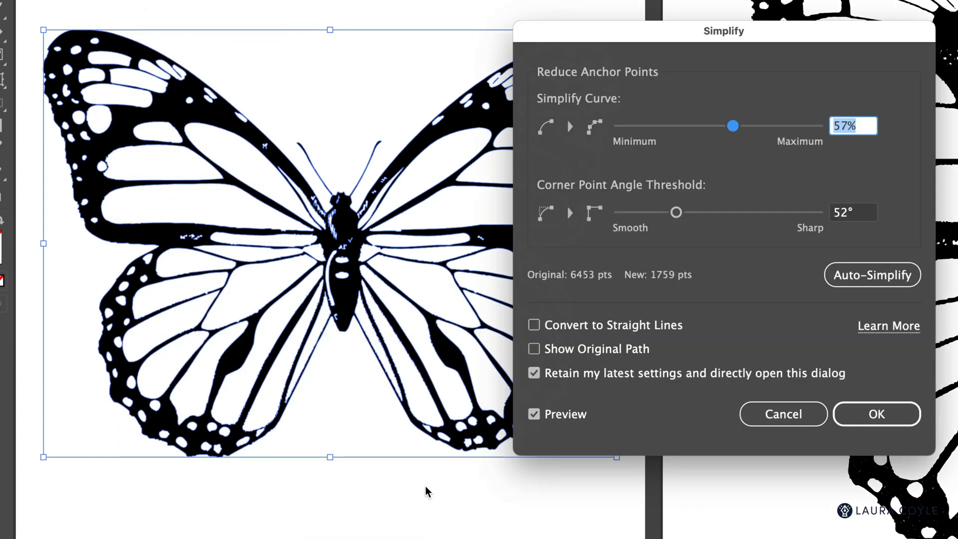
# - Apply Simplify to the butterfly, reducing its anchor points to about 1542
pyautogui.click(876, 413)
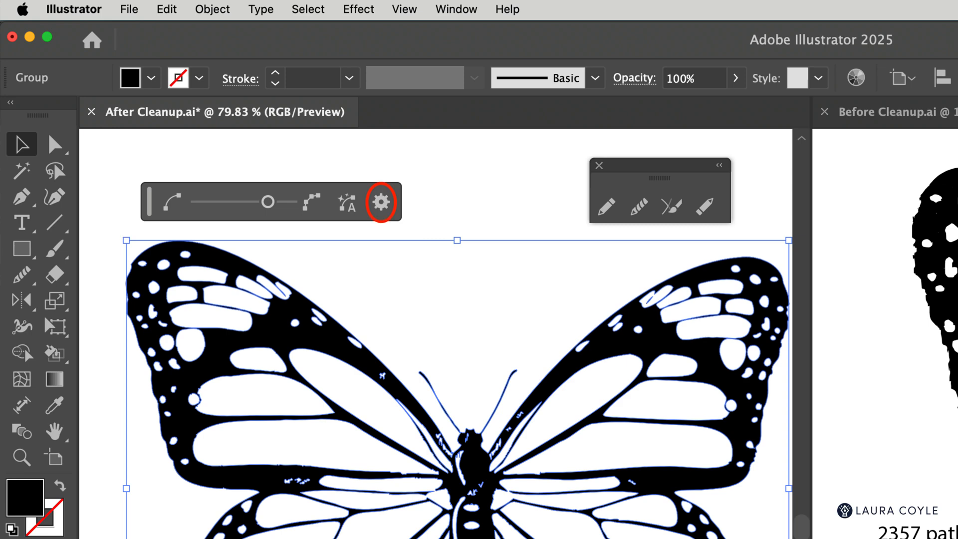
pyautogui.click(381, 201)
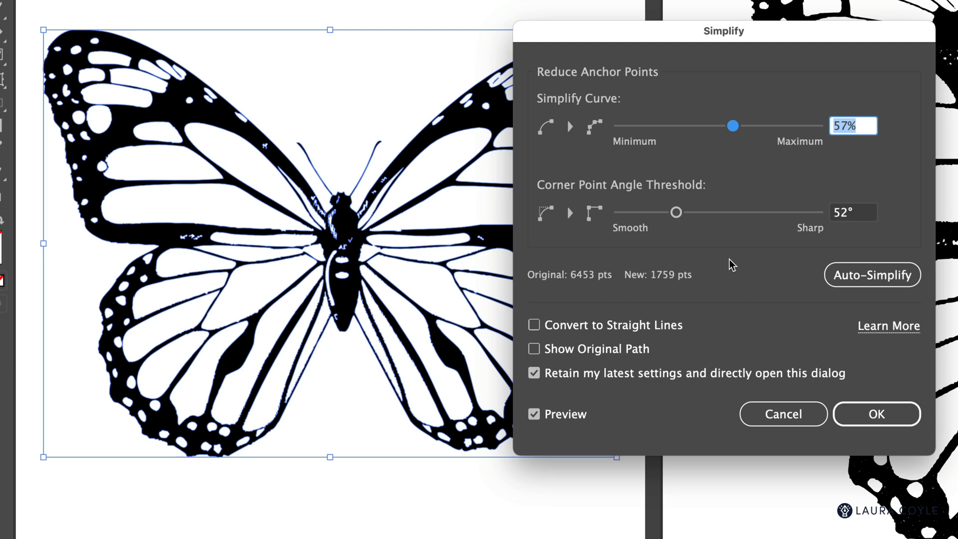
pyautogui.moveTo(730, 393)
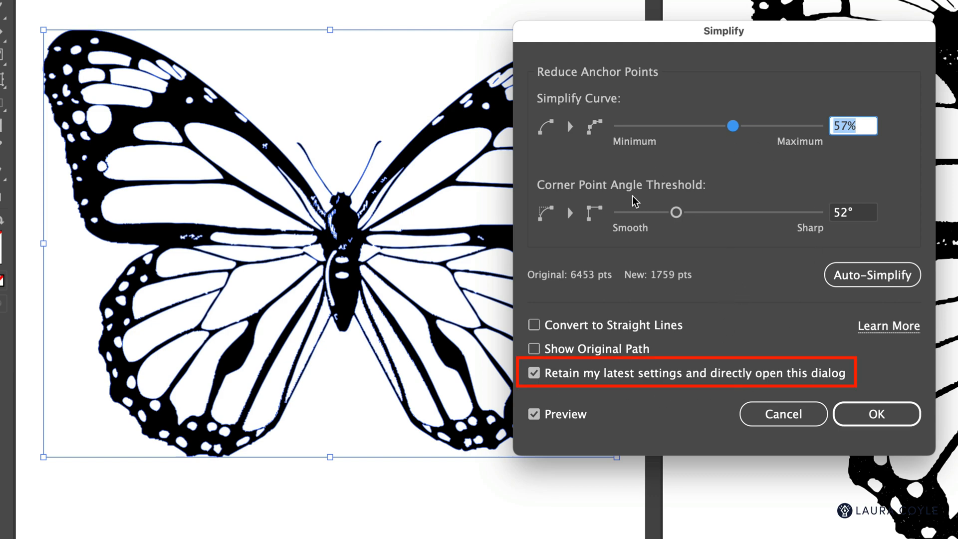
pyautogui.moveTo(769, 318)
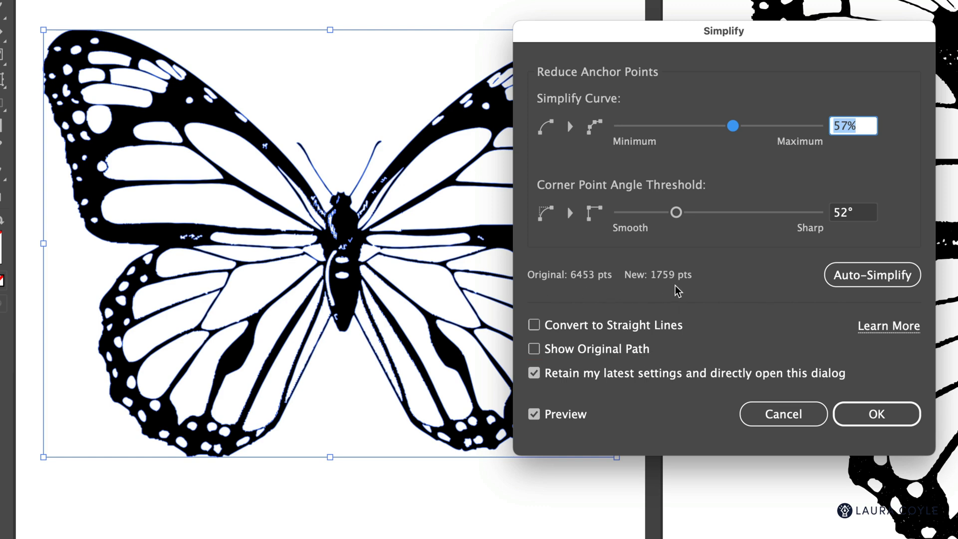
pyautogui.moveTo(587, 292)
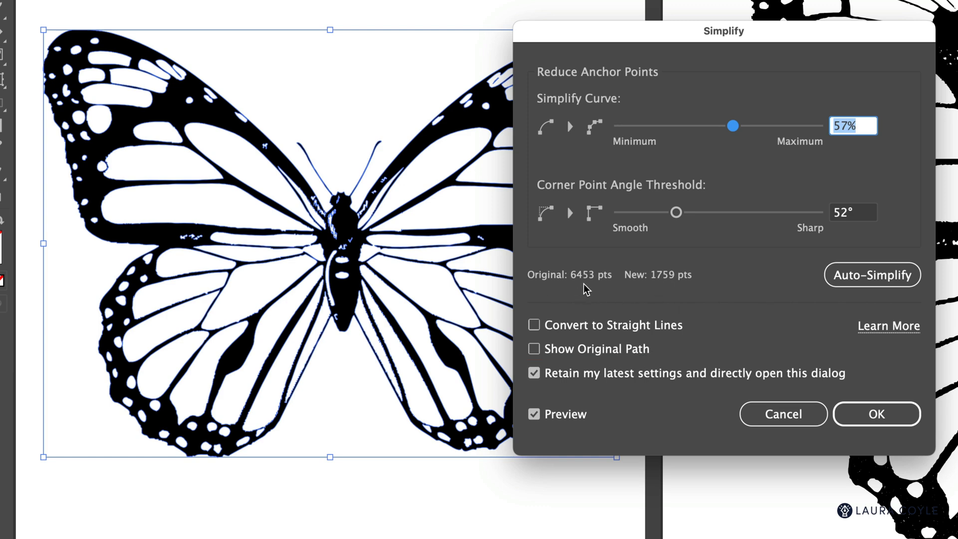
pyautogui.moveTo(674, 290)
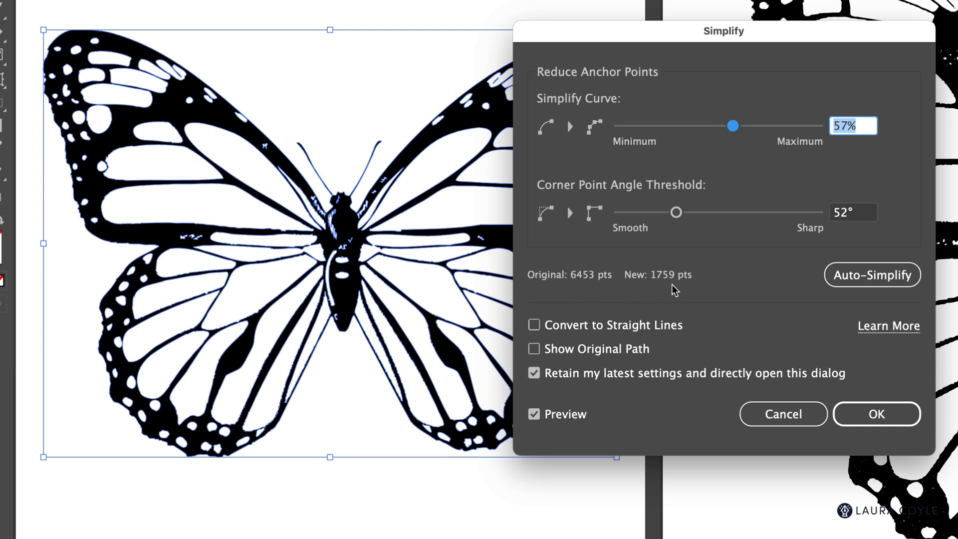
pyautogui.moveTo(742, 248)
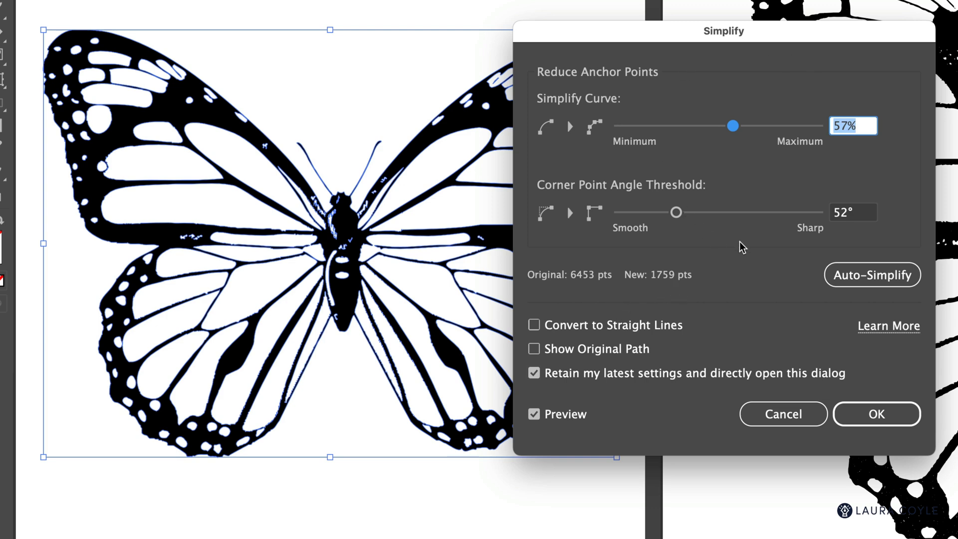
pyautogui.moveTo(669, 290)
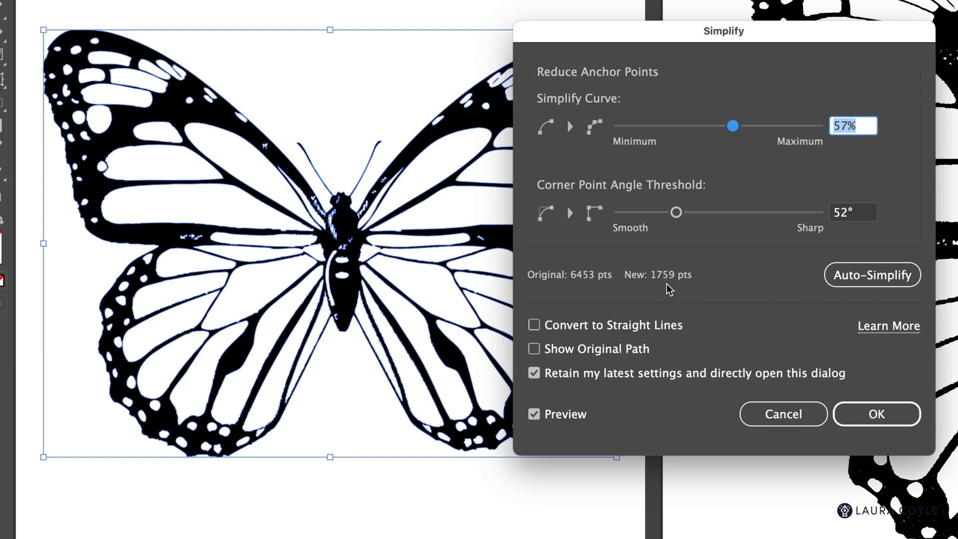
pyautogui.moveTo(603, 429)
pyautogui.write('14')
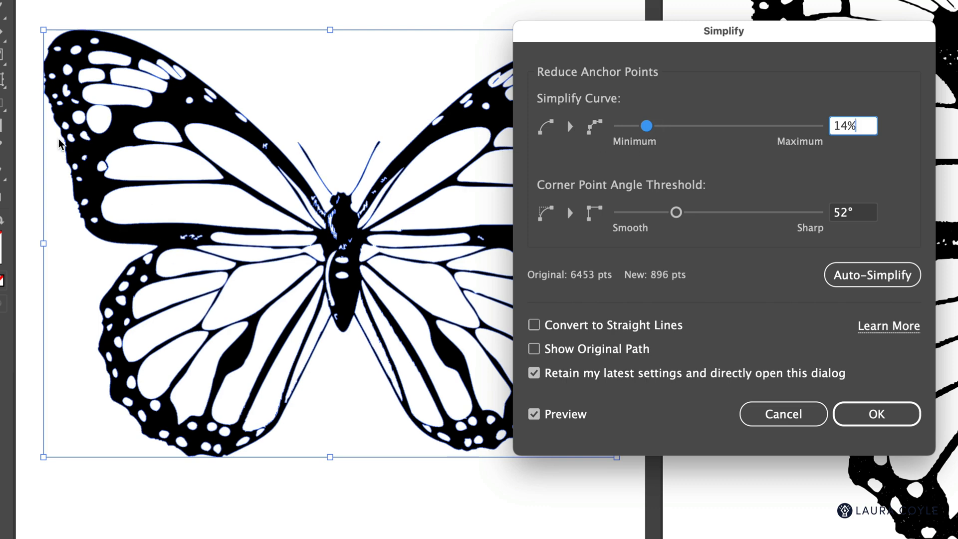
pyautogui.moveTo(663, 135)
pyautogui.write('85')
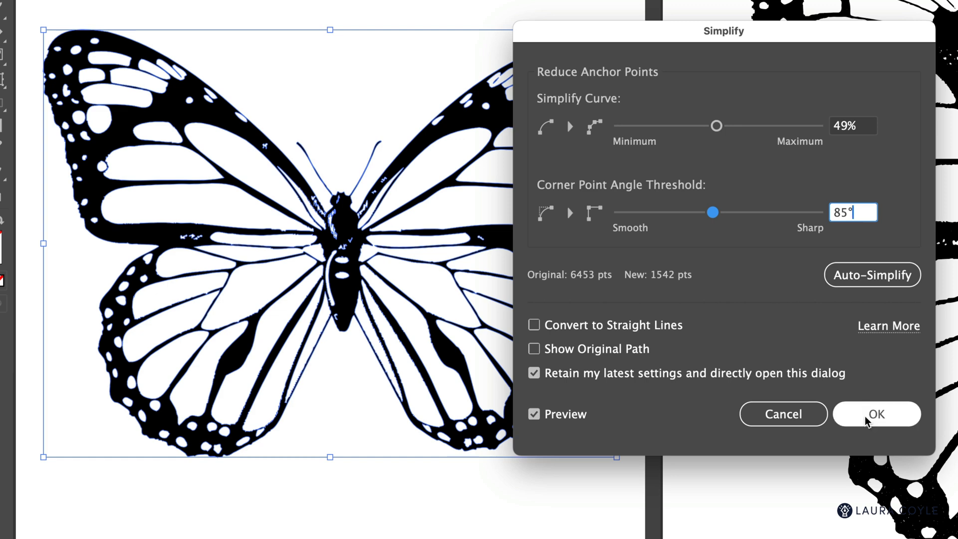
pyautogui.click(876, 413)
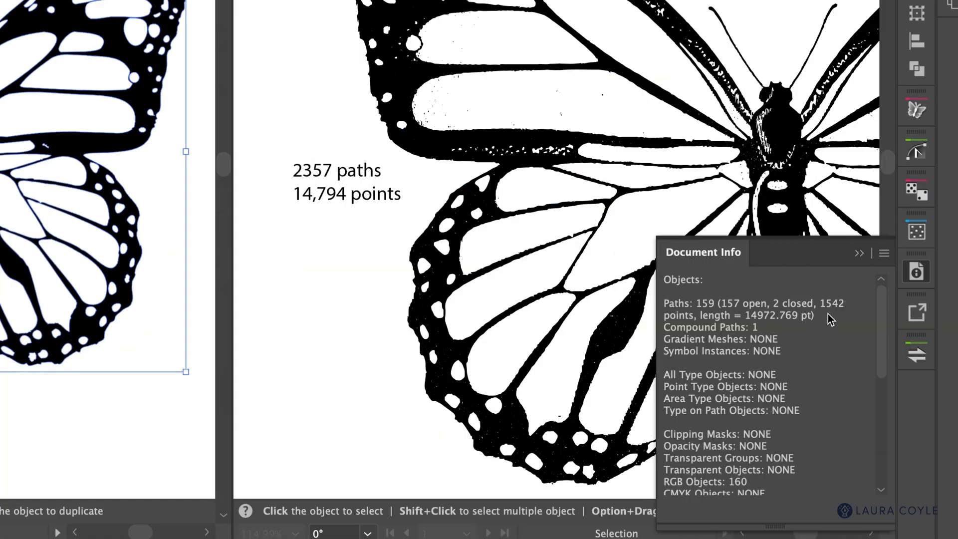
pyautogui.moveTo(839, 319)
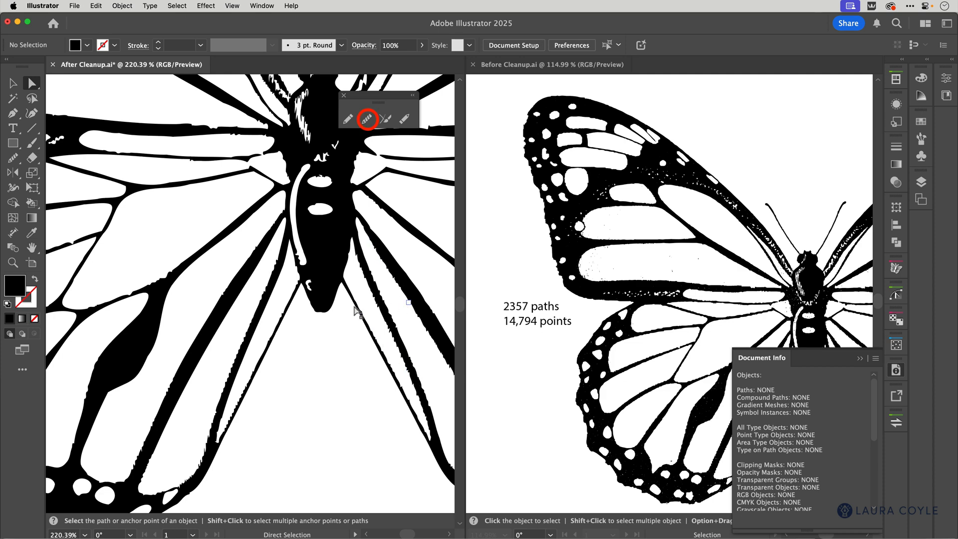
pyautogui.moveTo(266, 418)
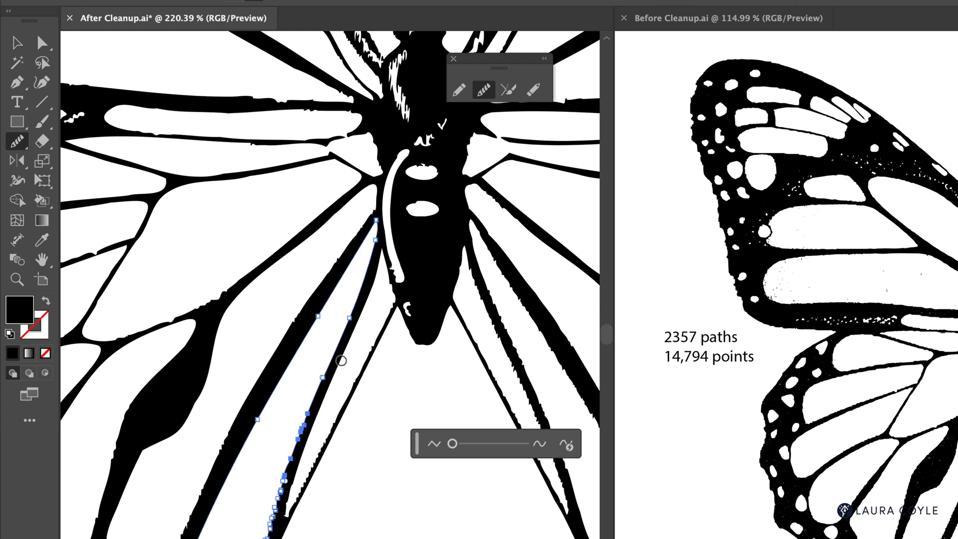
pyautogui.doubleClick(483, 89)
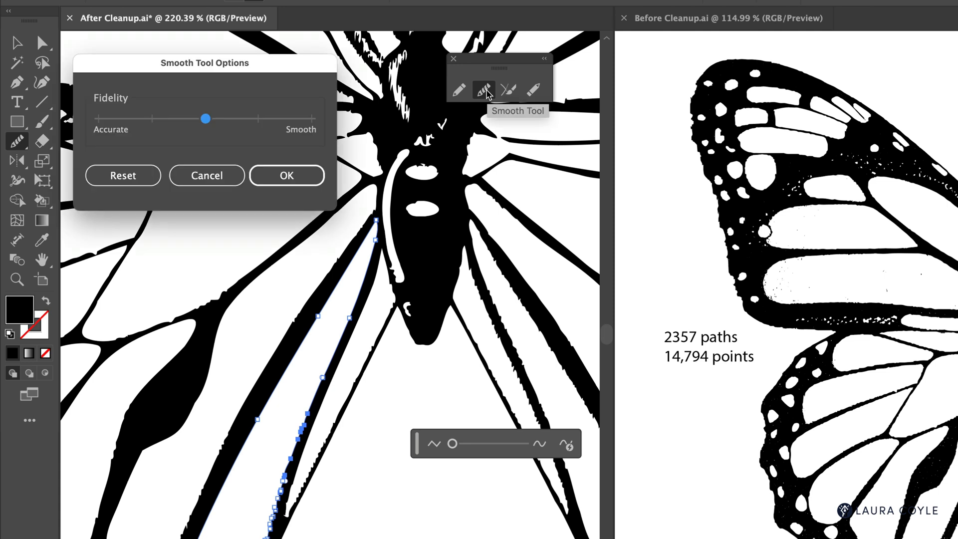
pyautogui.moveTo(211, 133)
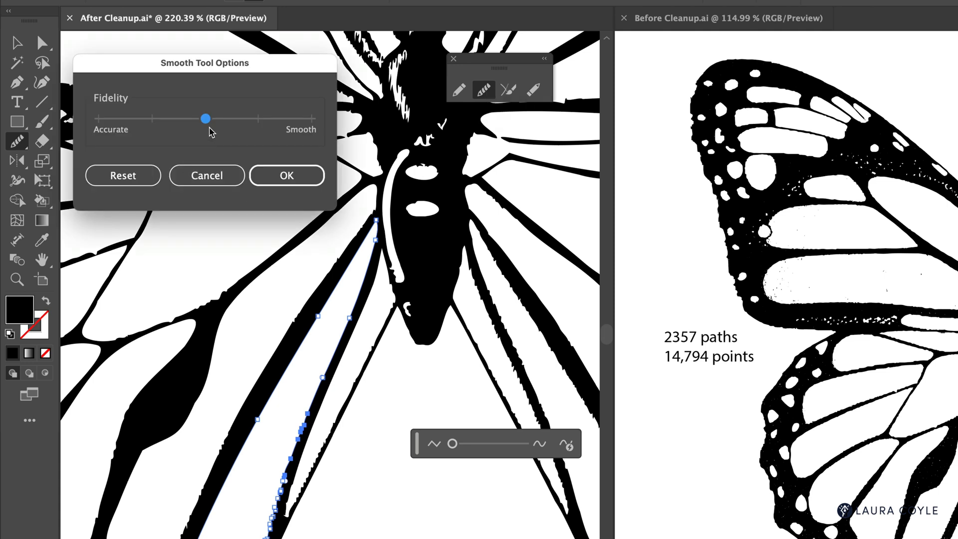
pyautogui.moveTo(303, 143)
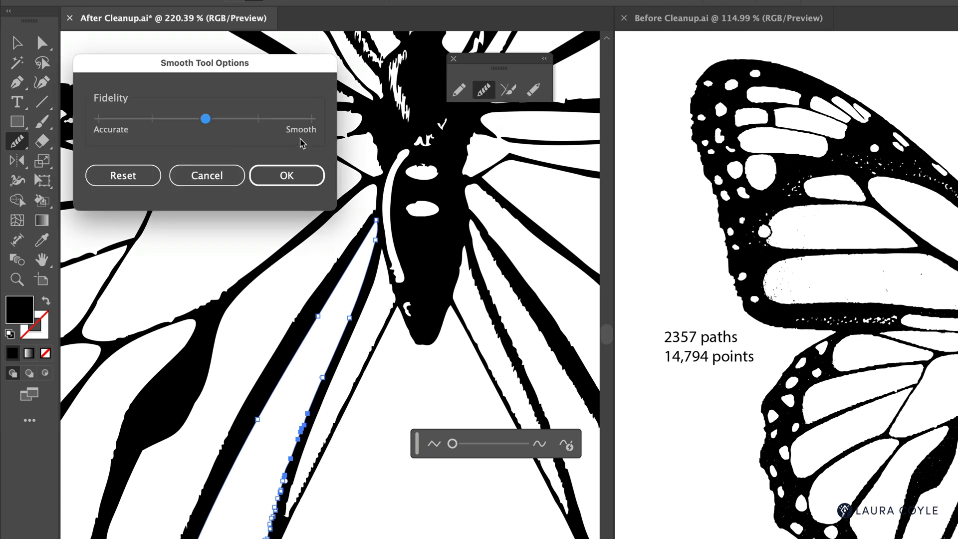
pyautogui.moveTo(295, 141)
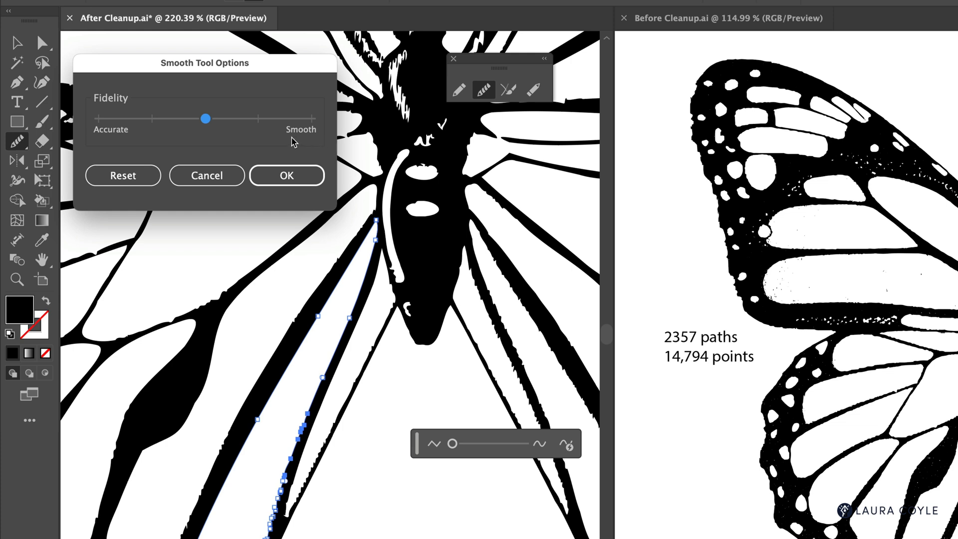
pyautogui.moveTo(112, 138)
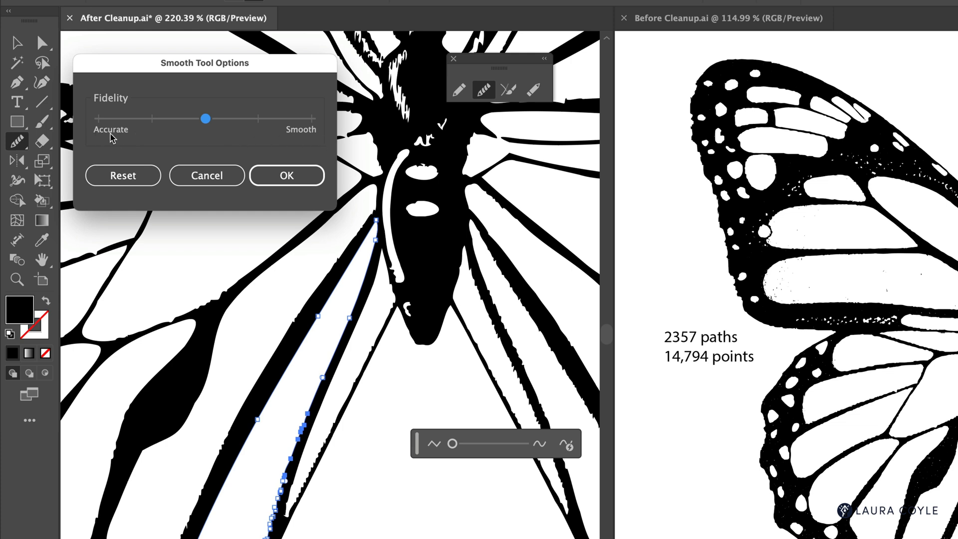
pyautogui.moveTo(91, 140)
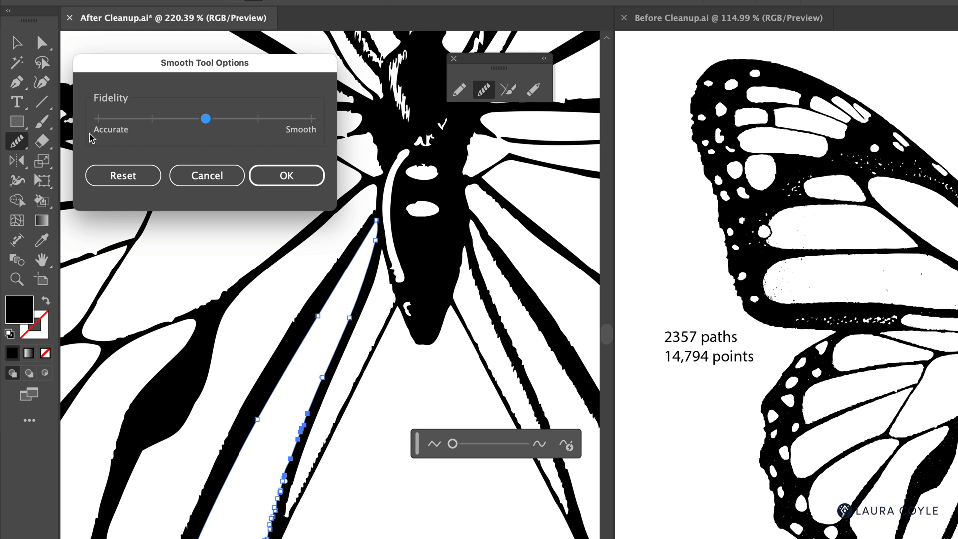
pyautogui.click(286, 175)
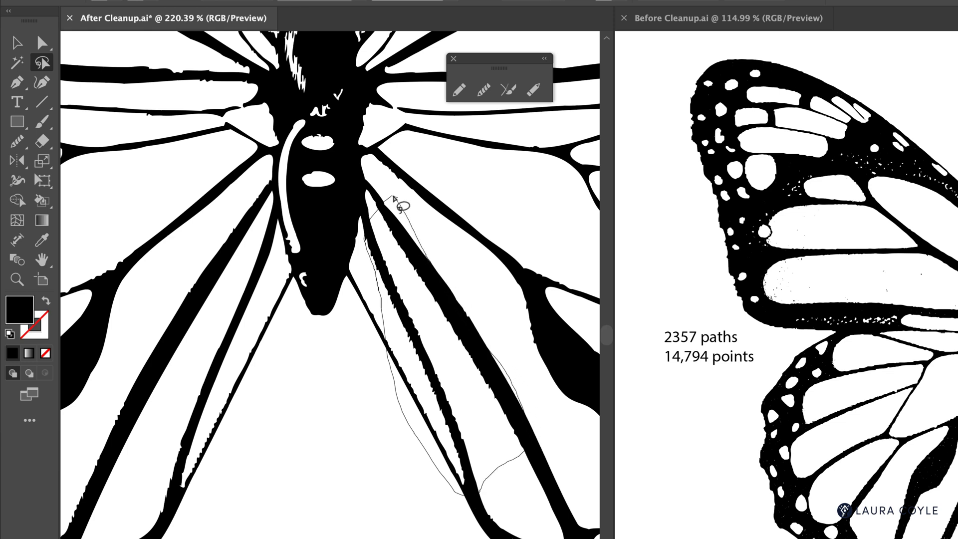
# - Lasso the wing veins below the body and smooth their rough edges
pyautogui.click(391, 226)
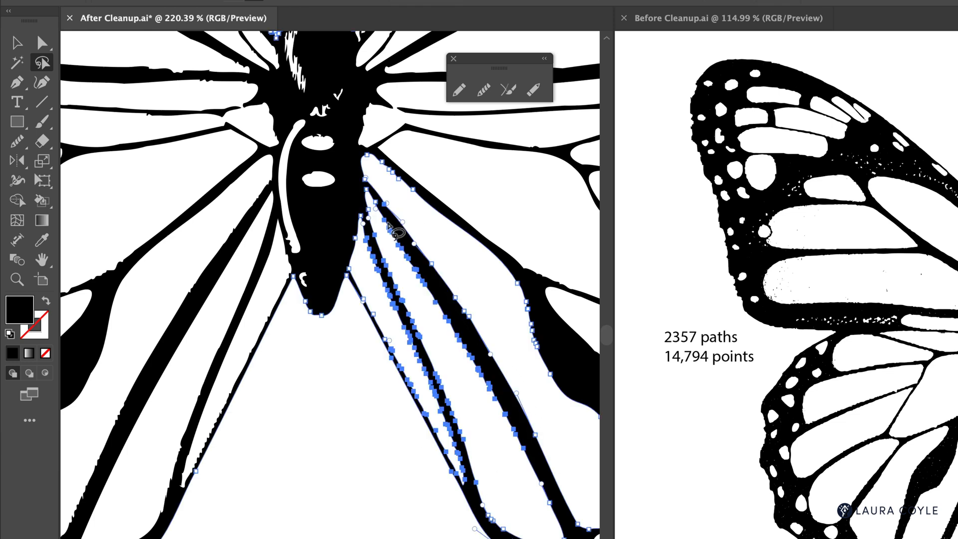
pyautogui.moveTo(483, 466)
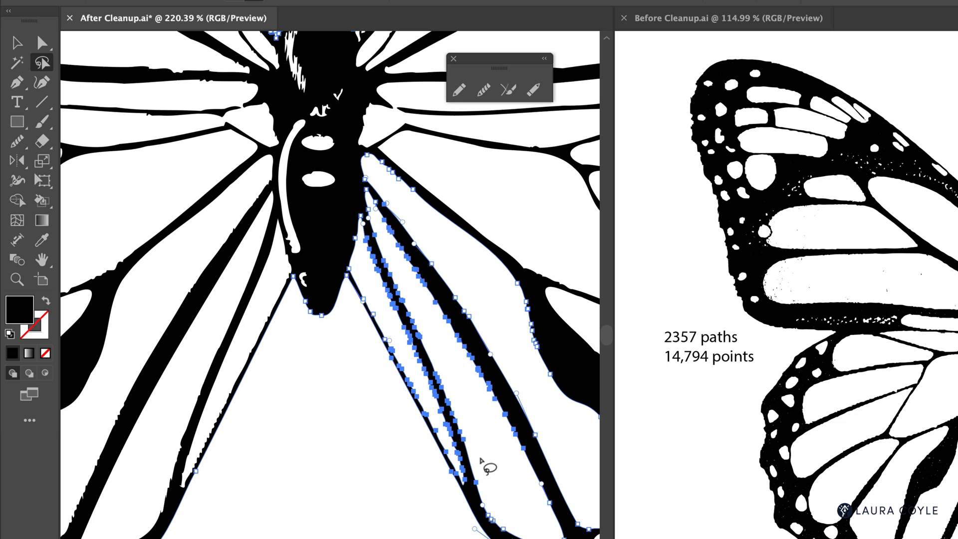
pyautogui.moveTo(483, 294)
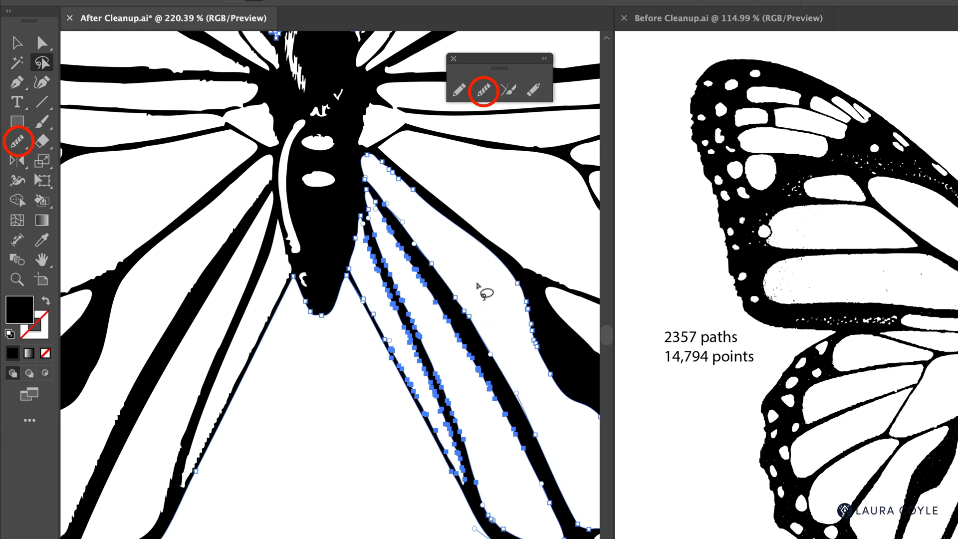
pyautogui.moveTo(483, 91)
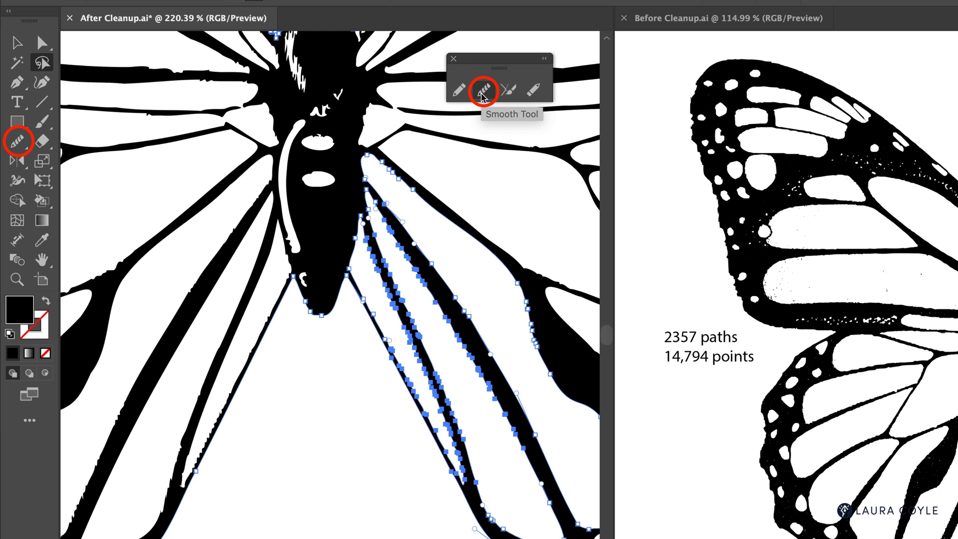
pyautogui.click(483, 91)
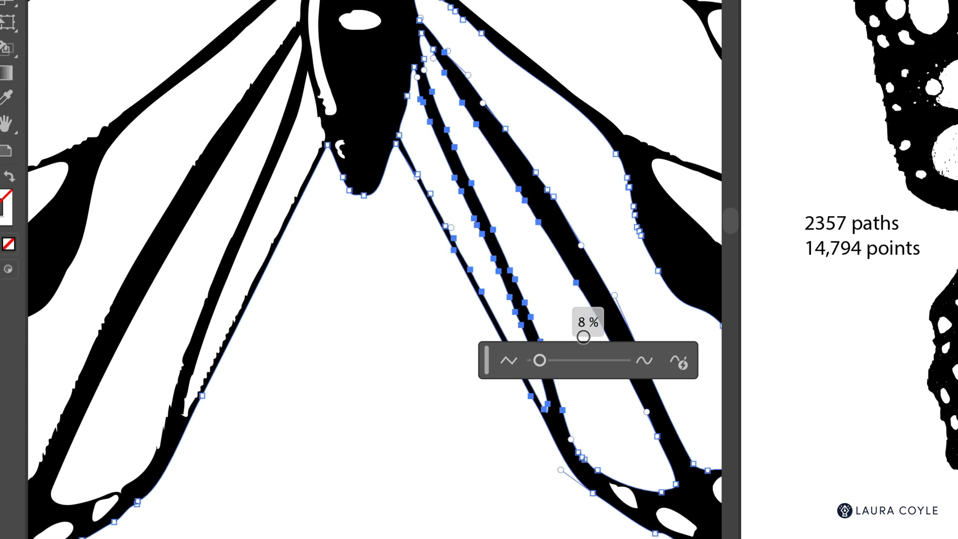
pyautogui.moveTo(599, 351)
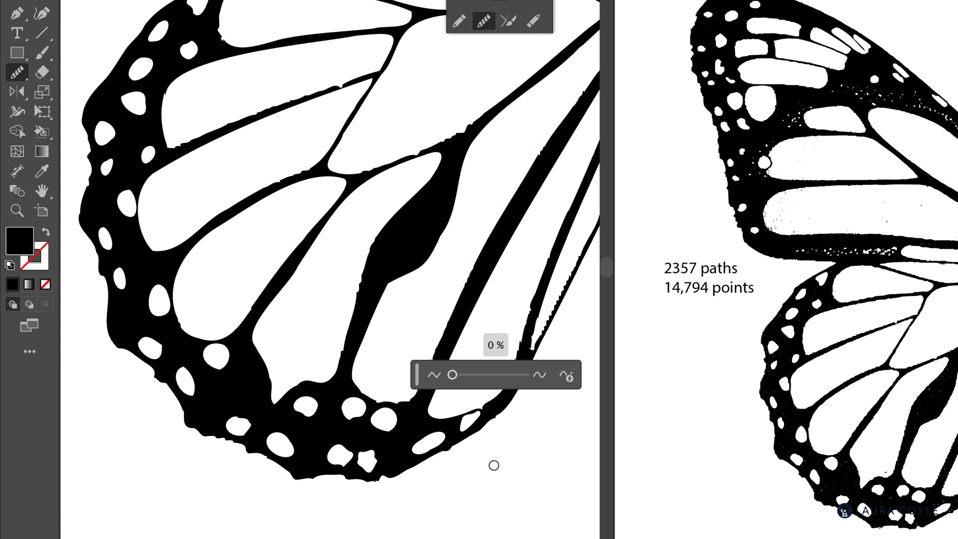
pyautogui.press('q')
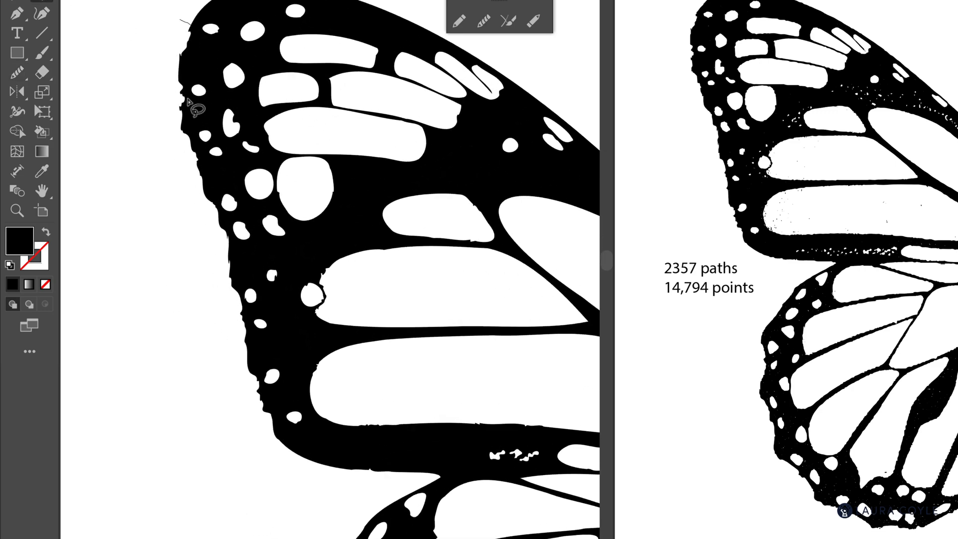
pyautogui.moveTo(248, 280)
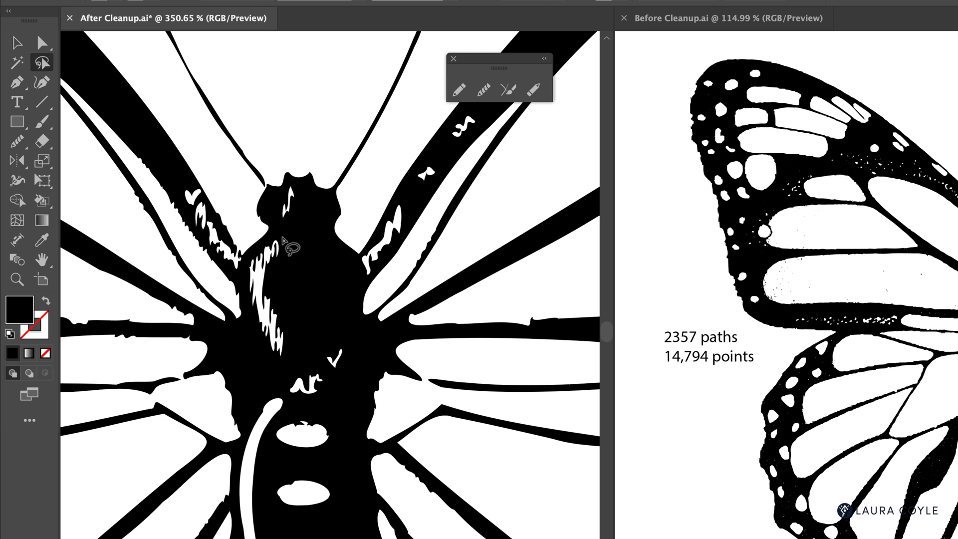
pyautogui.moveTo(293, 279)
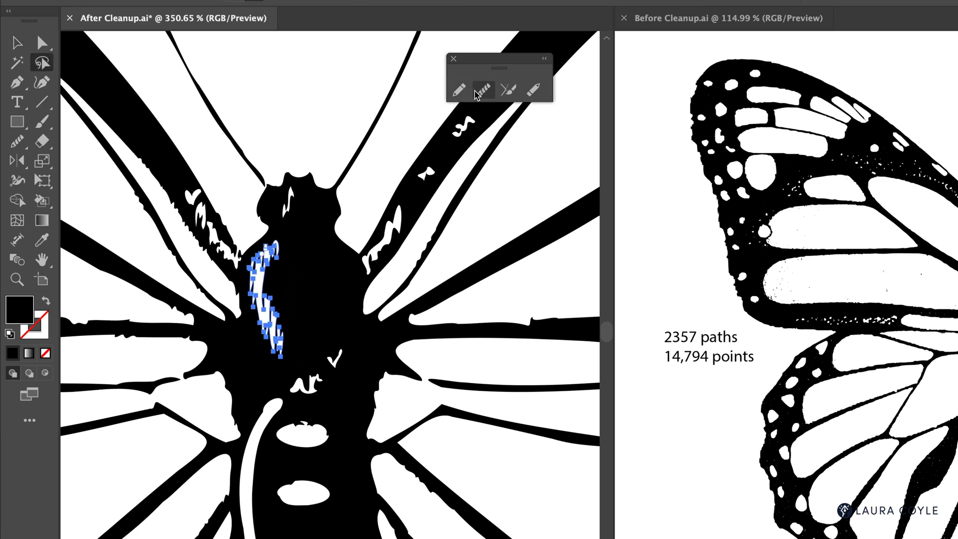
# - Smooth the white streak and the jagged marks beside the butterfly's body
pyautogui.click(483, 91)
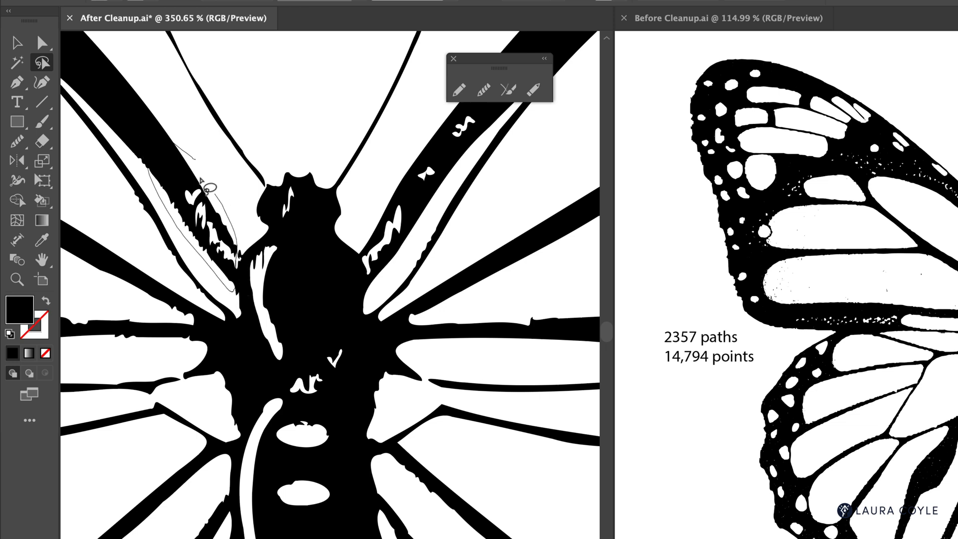
pyautogui.click(483, 90)
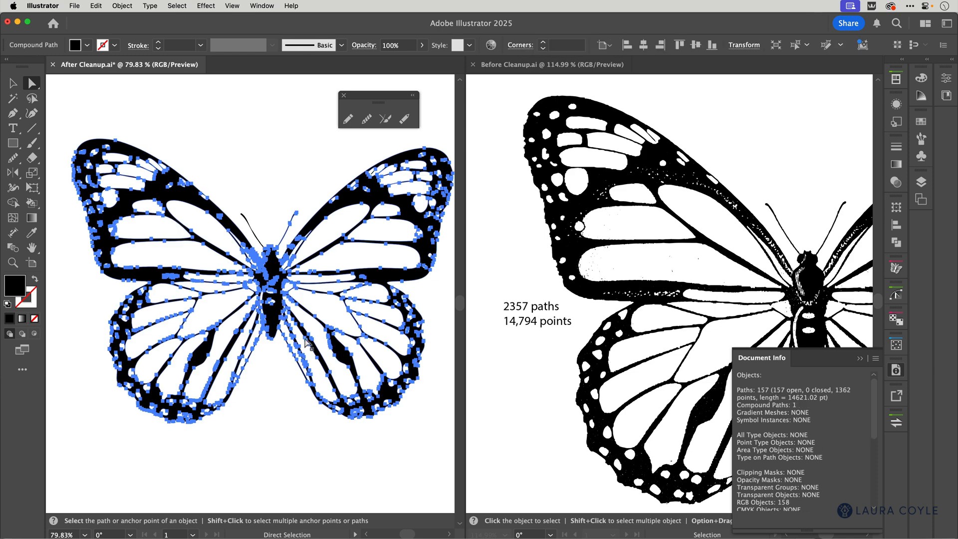
pyautogui.moveTo(585, 472)
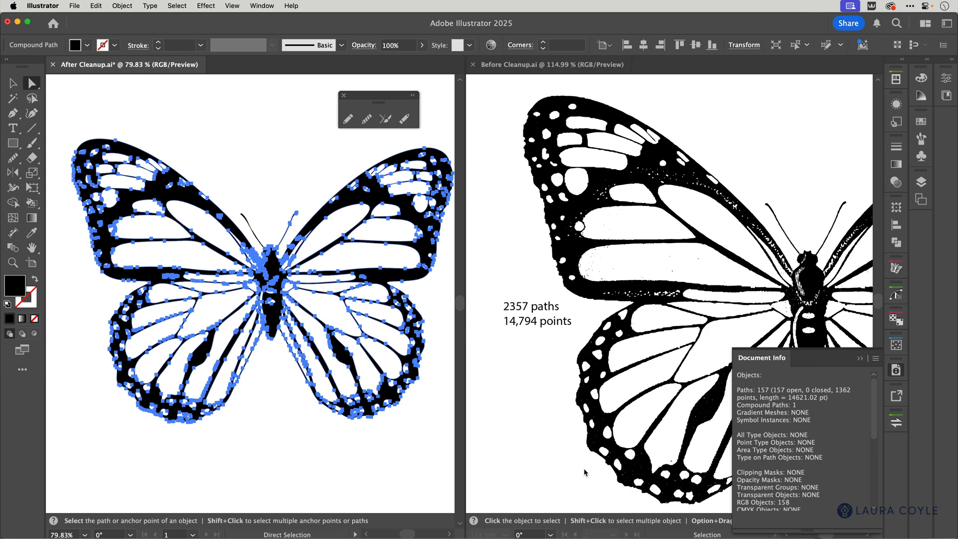